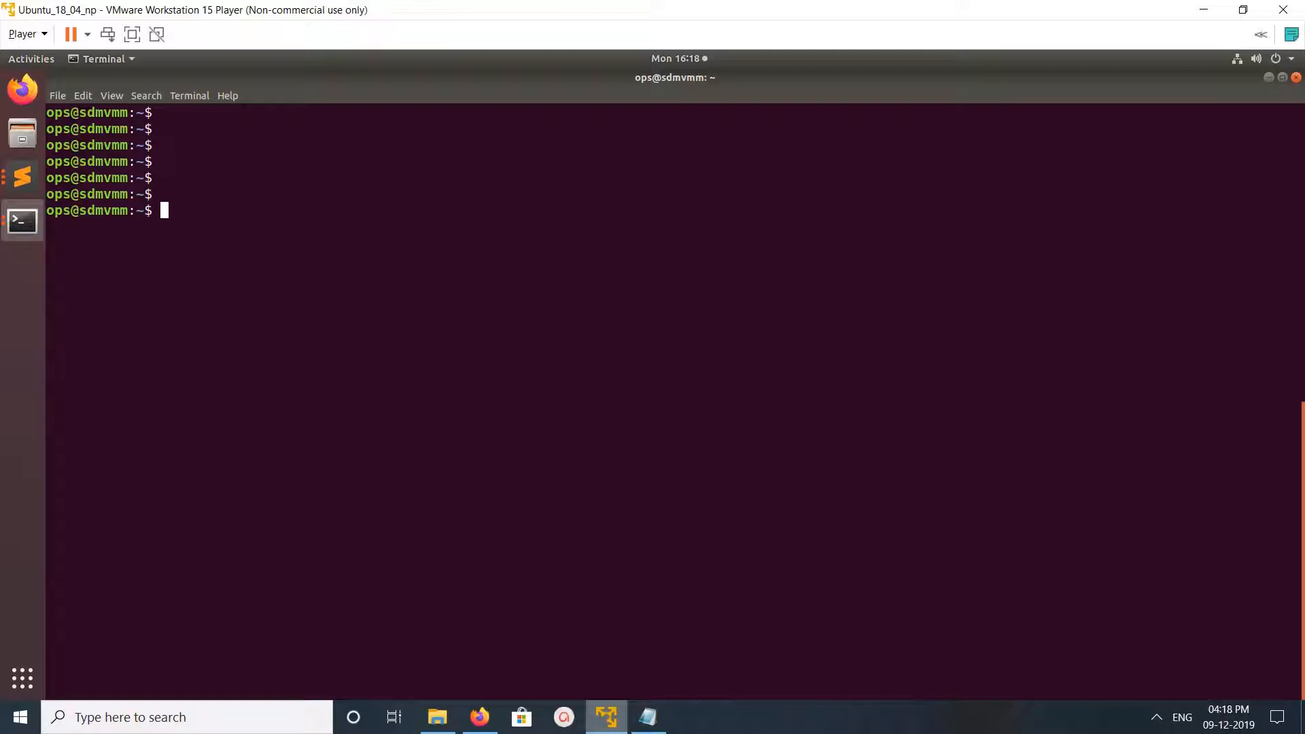
Step: Verify Docker 19.03.5 and docker-compose 1.21.2 are installed via their --version commands
text(docker --version)
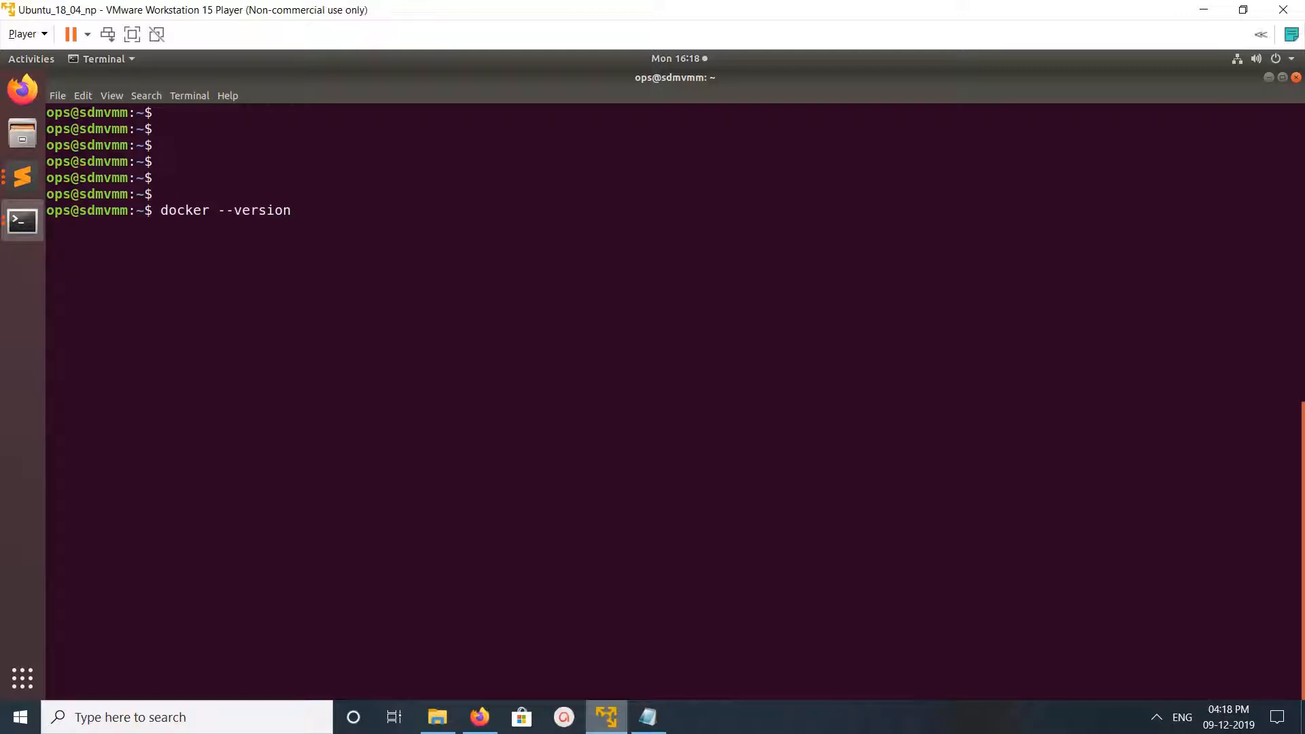
key(Return)
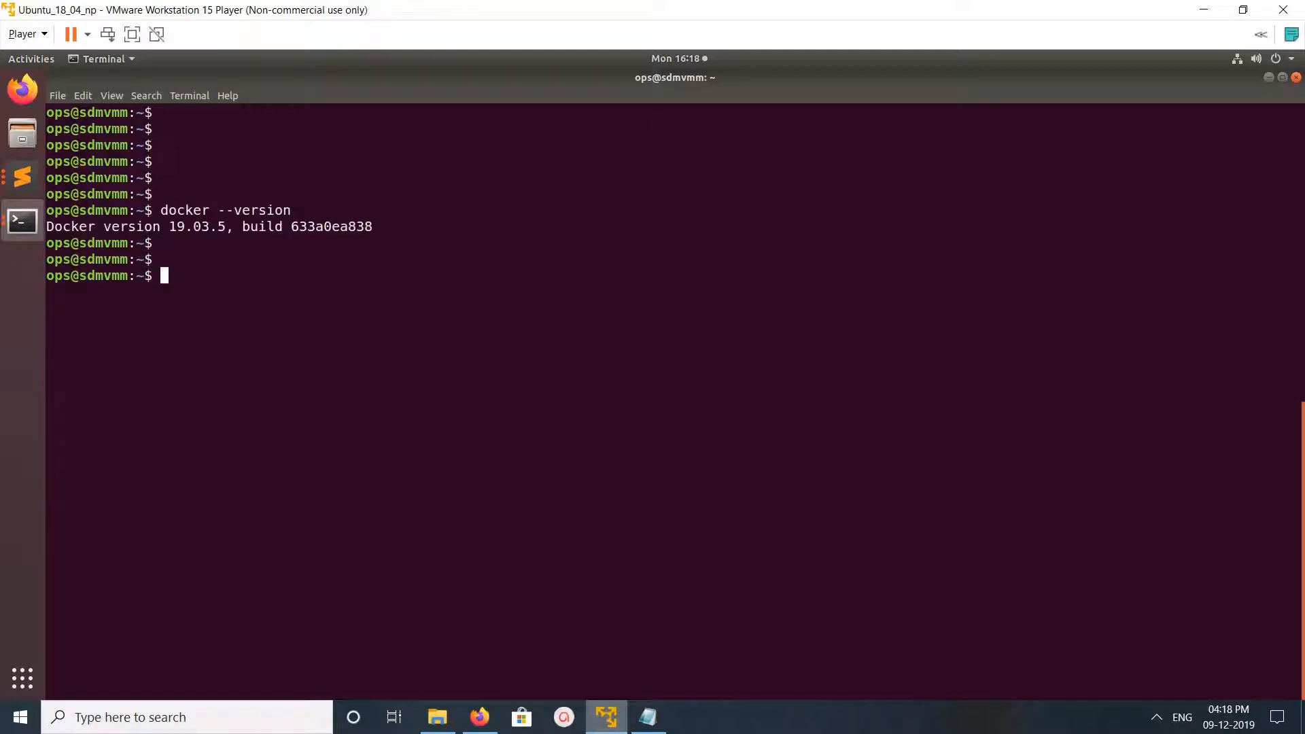
key(Return)
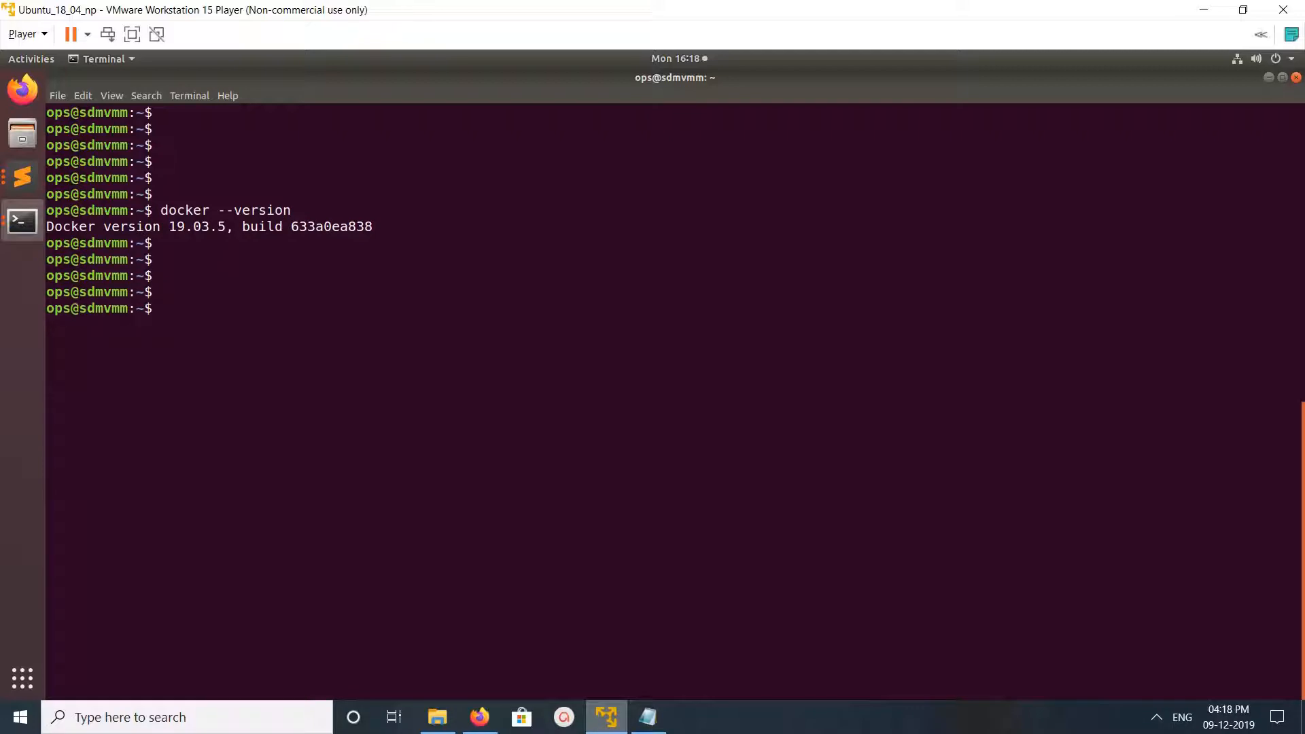
text(docker-compose --version)
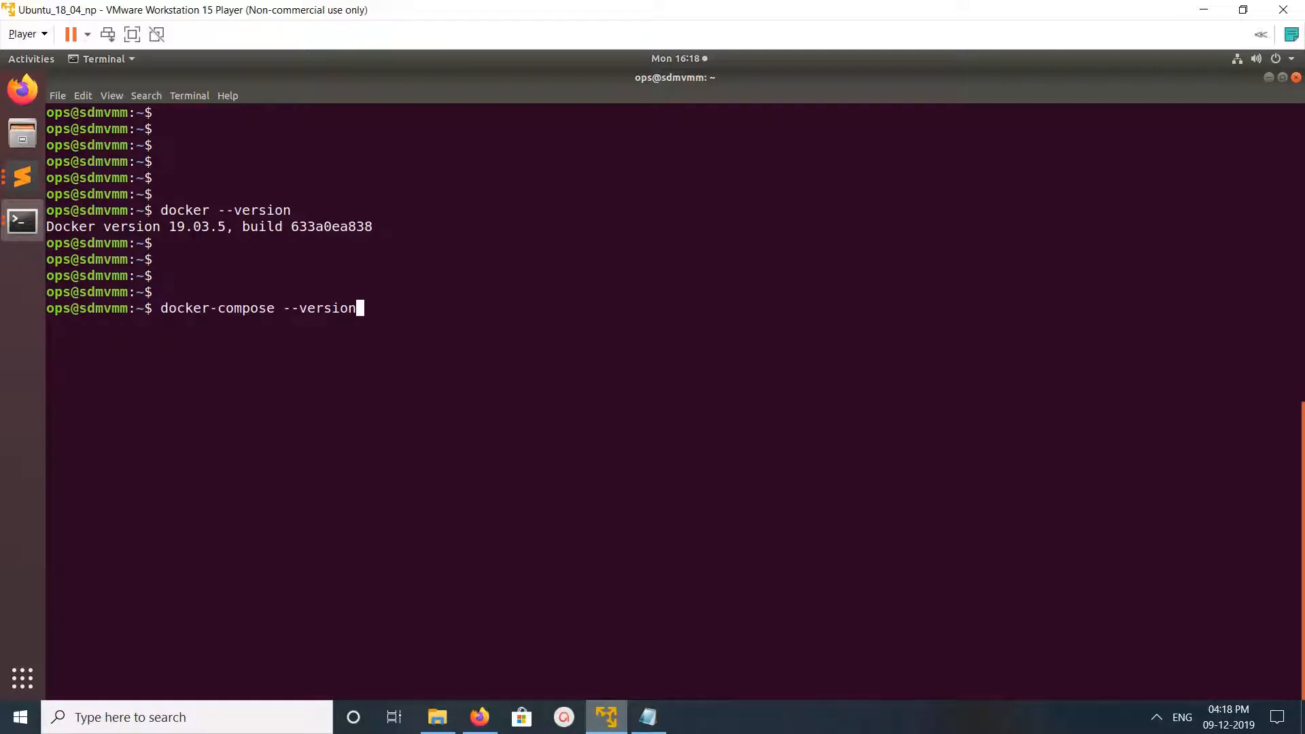
key(Return)
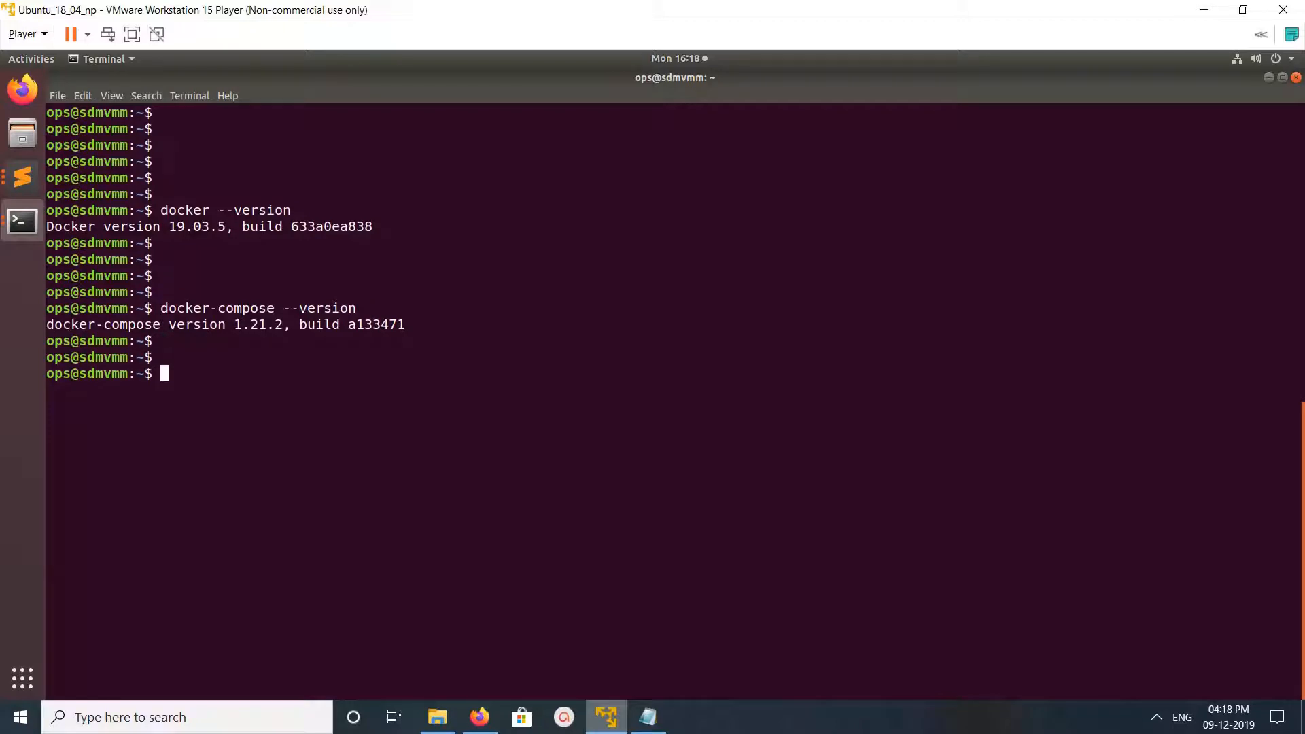
key(Return)
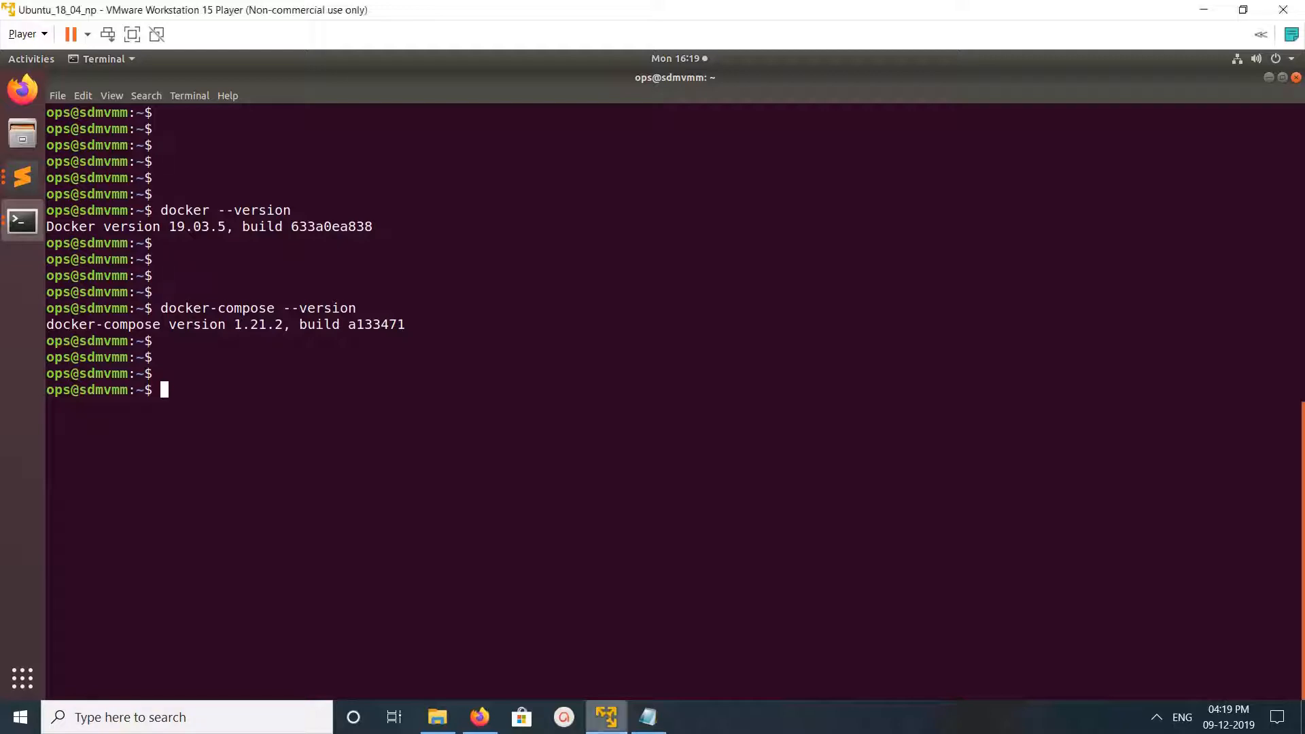
key(Return)
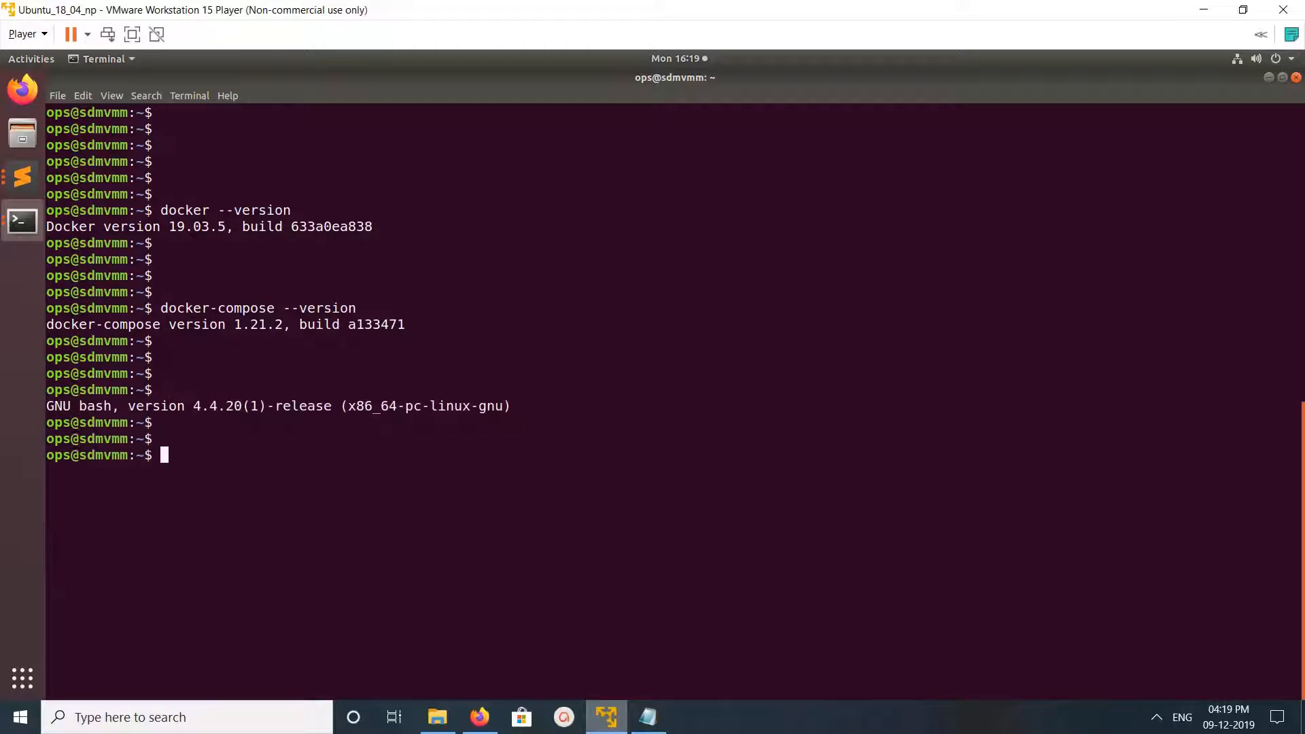
text(curl -L http://bit.ly/graviteeio-am | bash -s 8080)
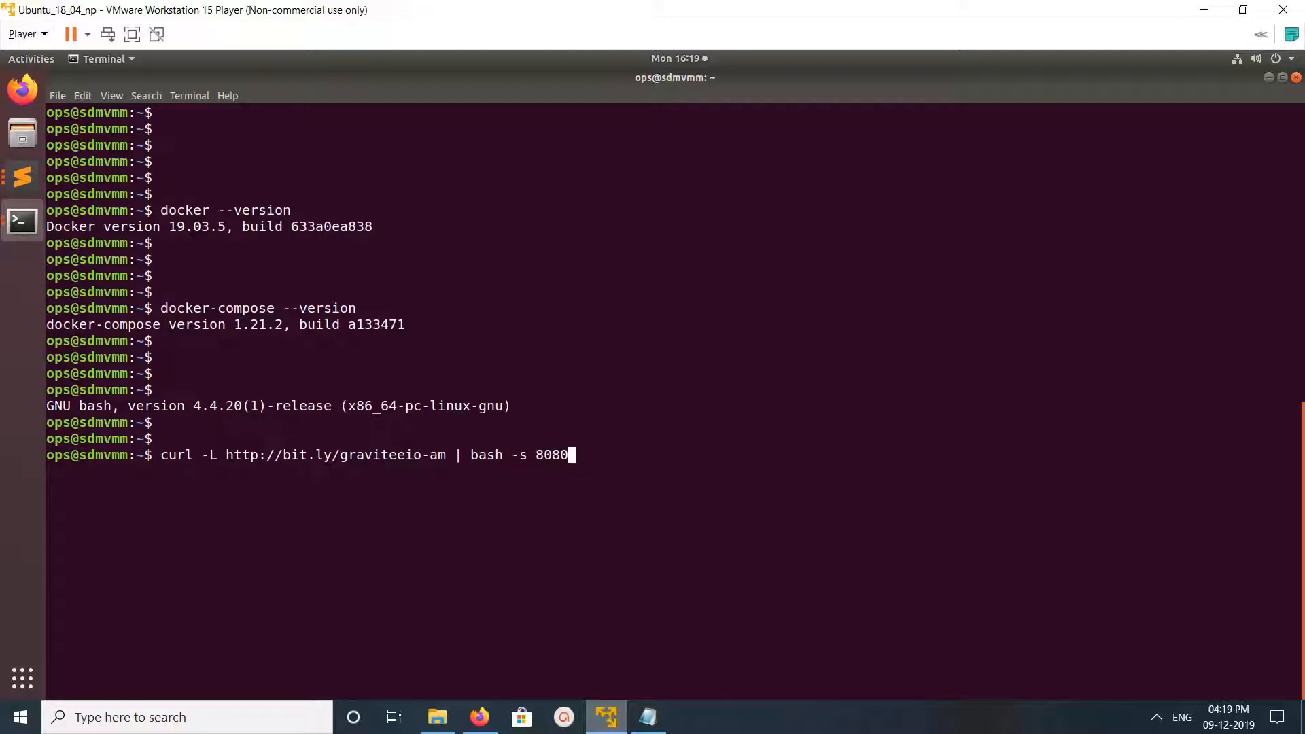
Step: Run the AM install script; images pull and containers start, but nginx fails on port 80
key(Return)
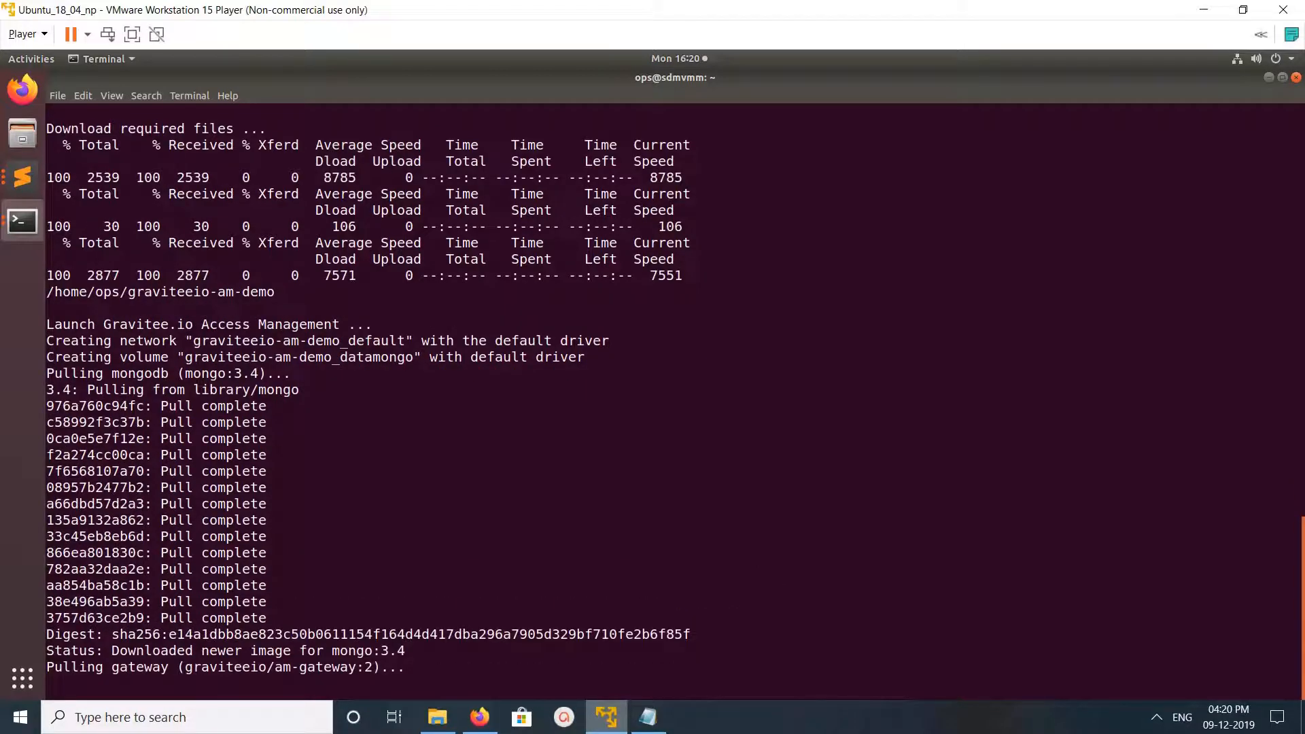
scroll(down, 3)
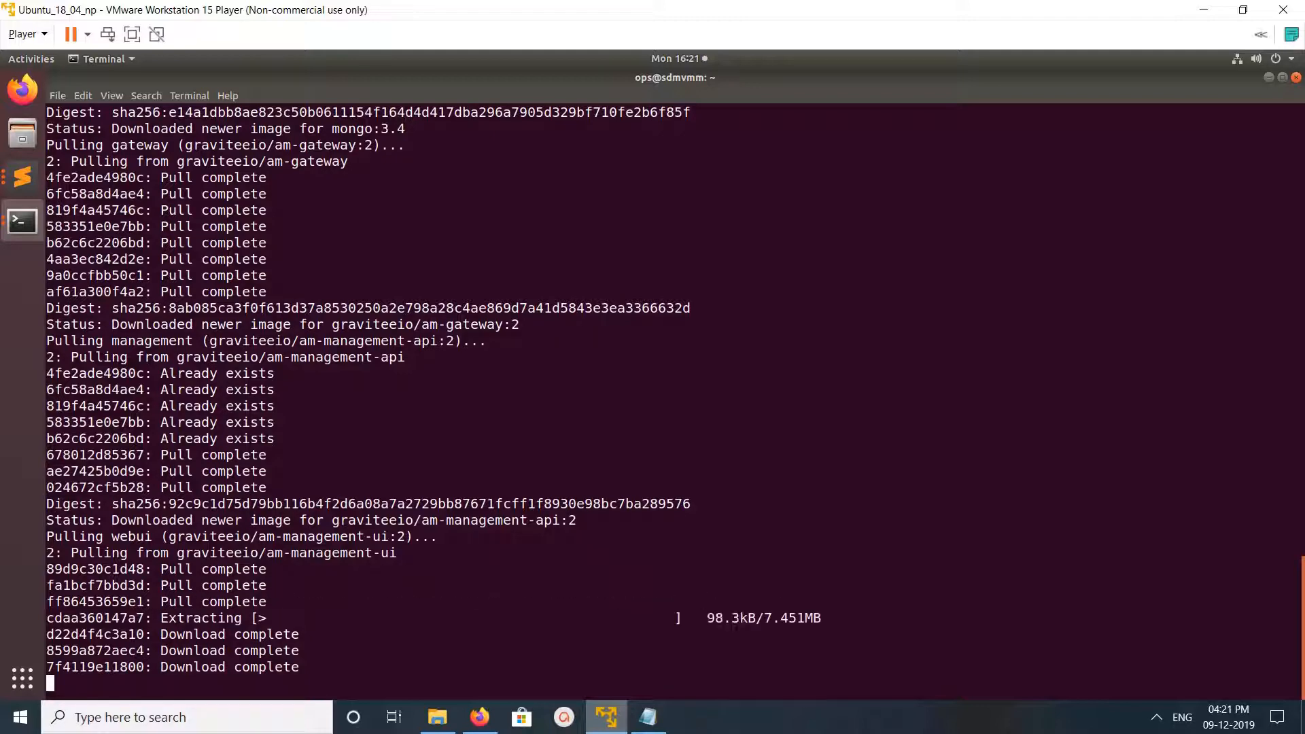
scroll(down, 3)
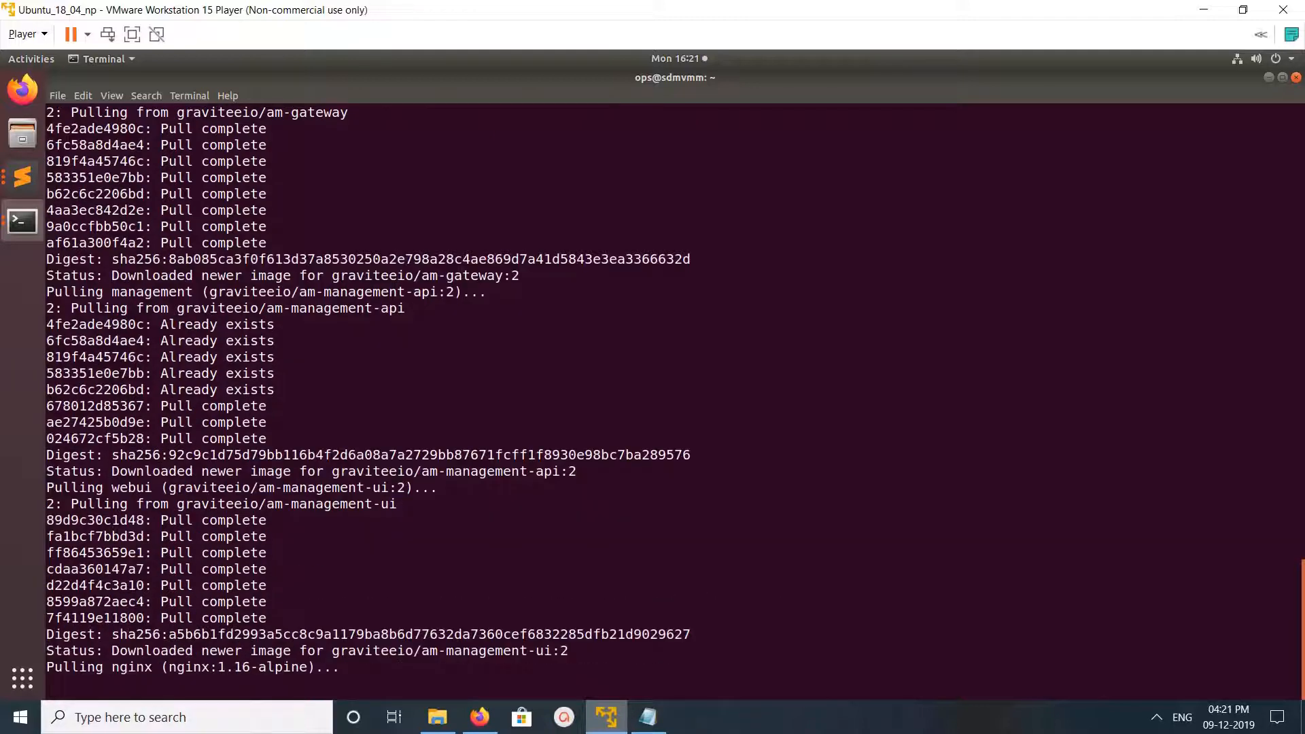
scroll(down, 3)
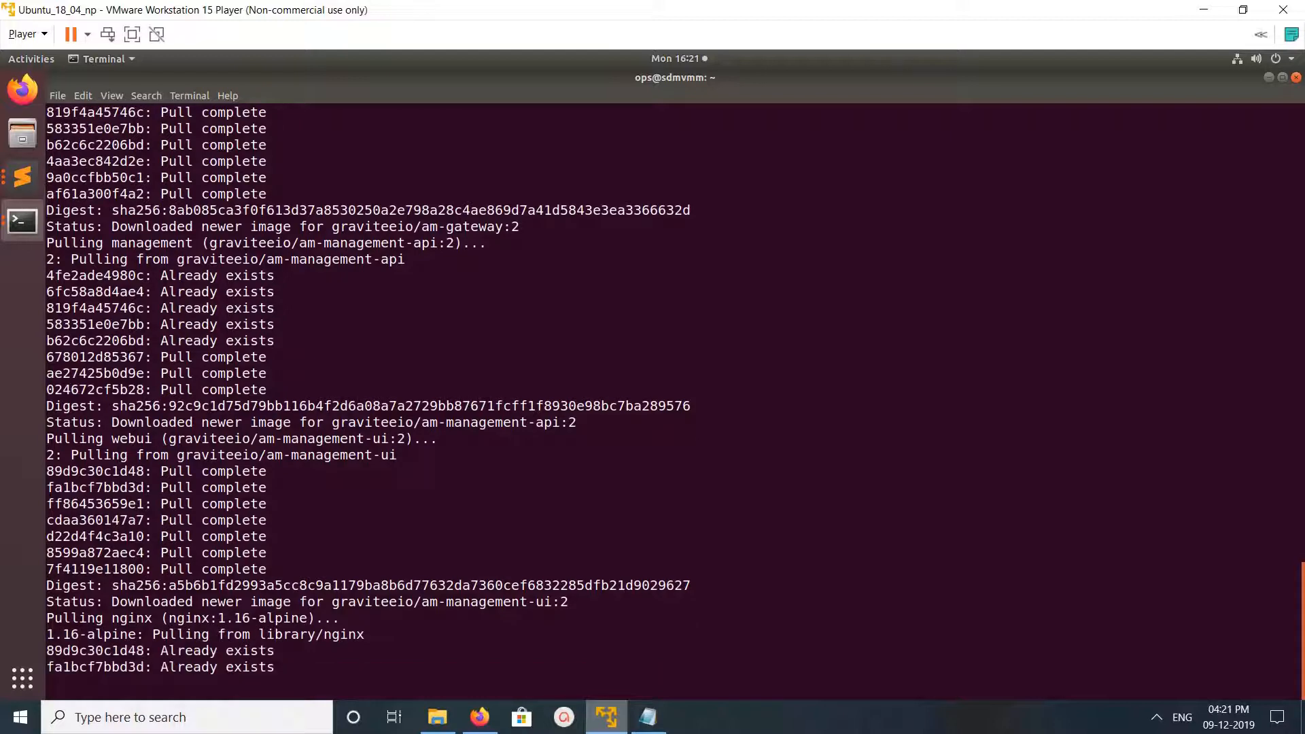
scroll(down, 3)
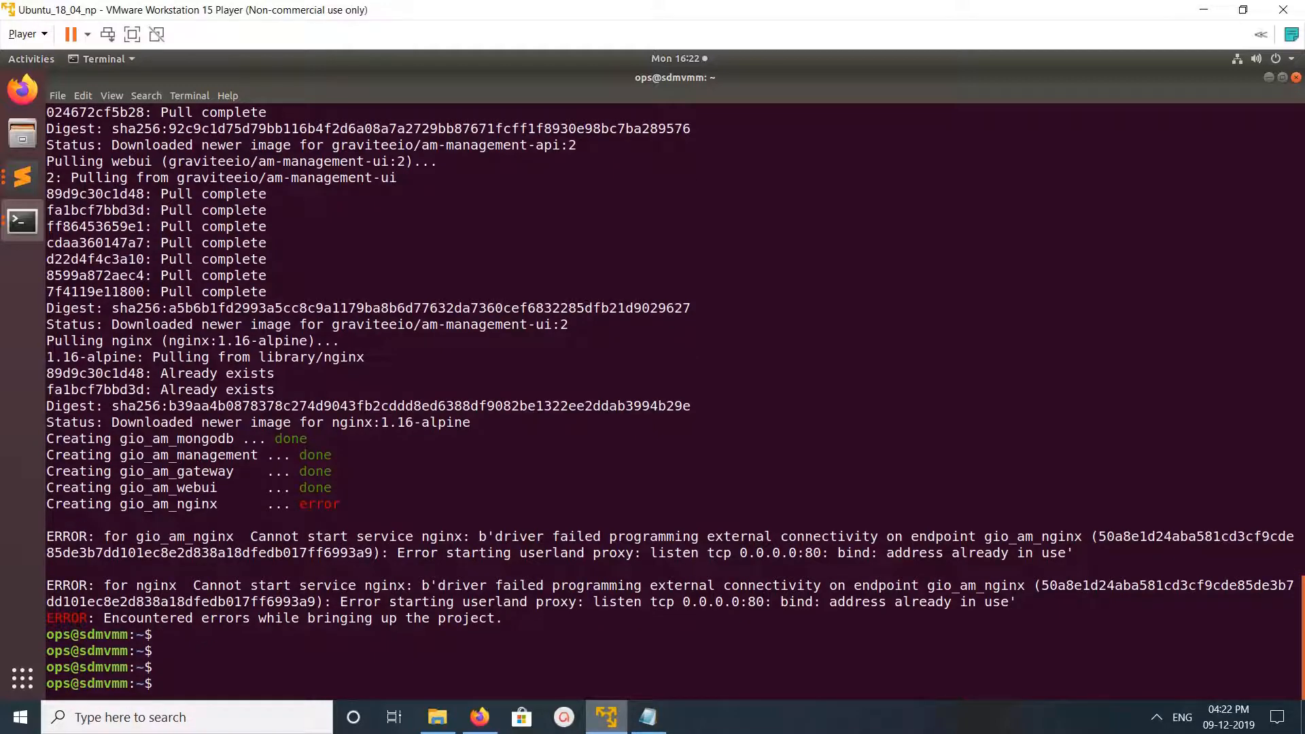
Step: Find apache2 on port 80 with netstat and stop it via sudo service apache2 stop
text(sudo netstat -tuplen | grep 80)
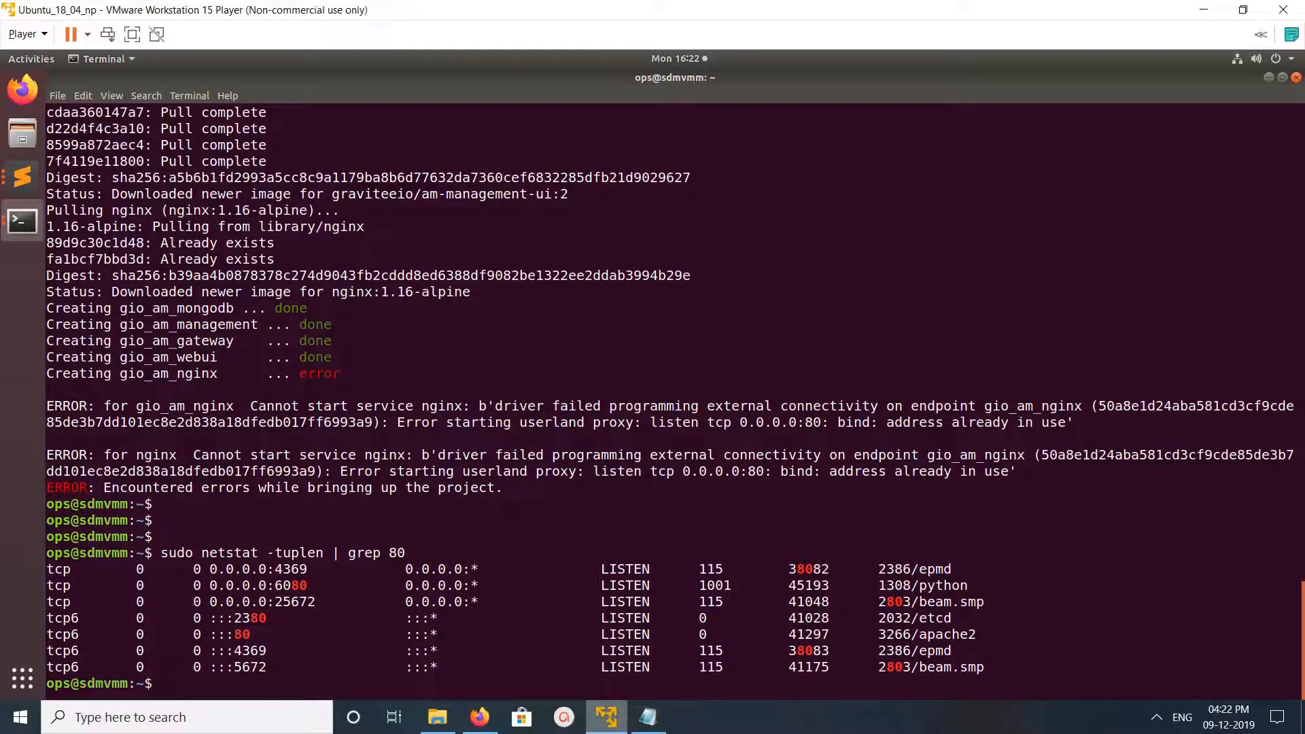
text(sudo ser)
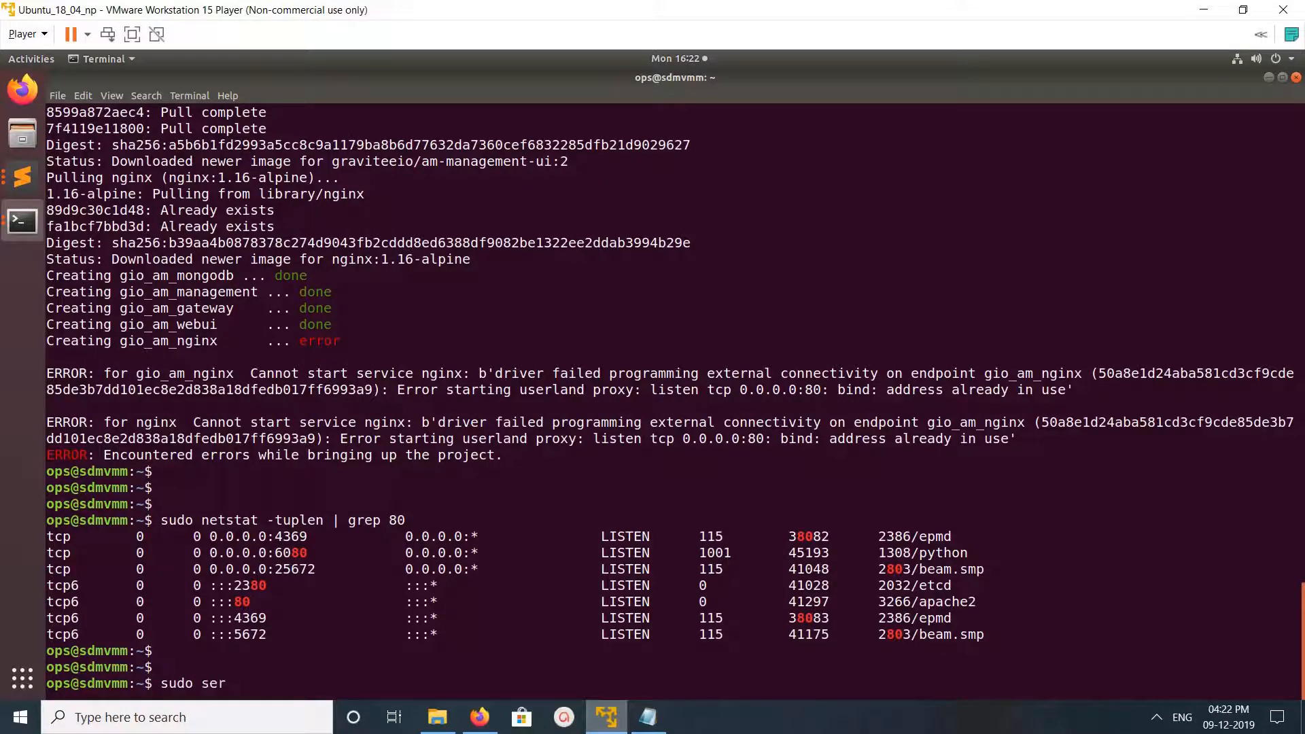
text(vice a)
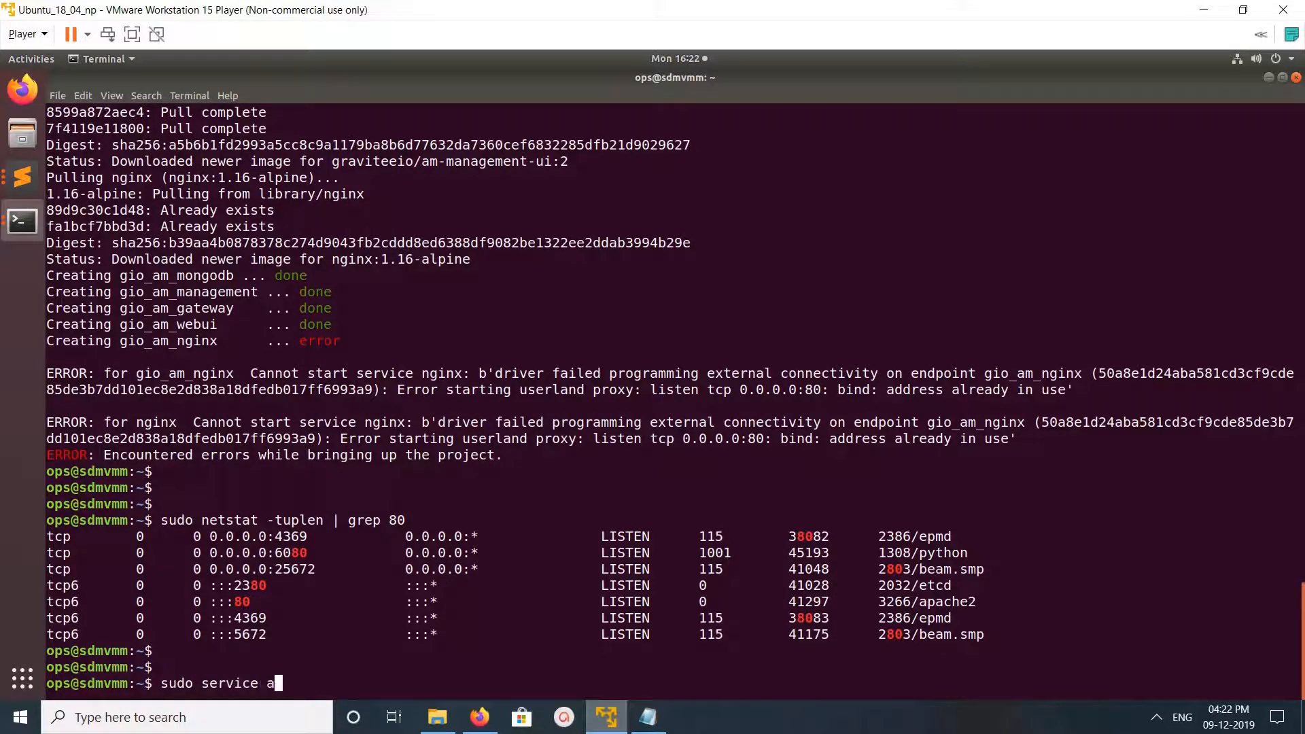
text(pache)
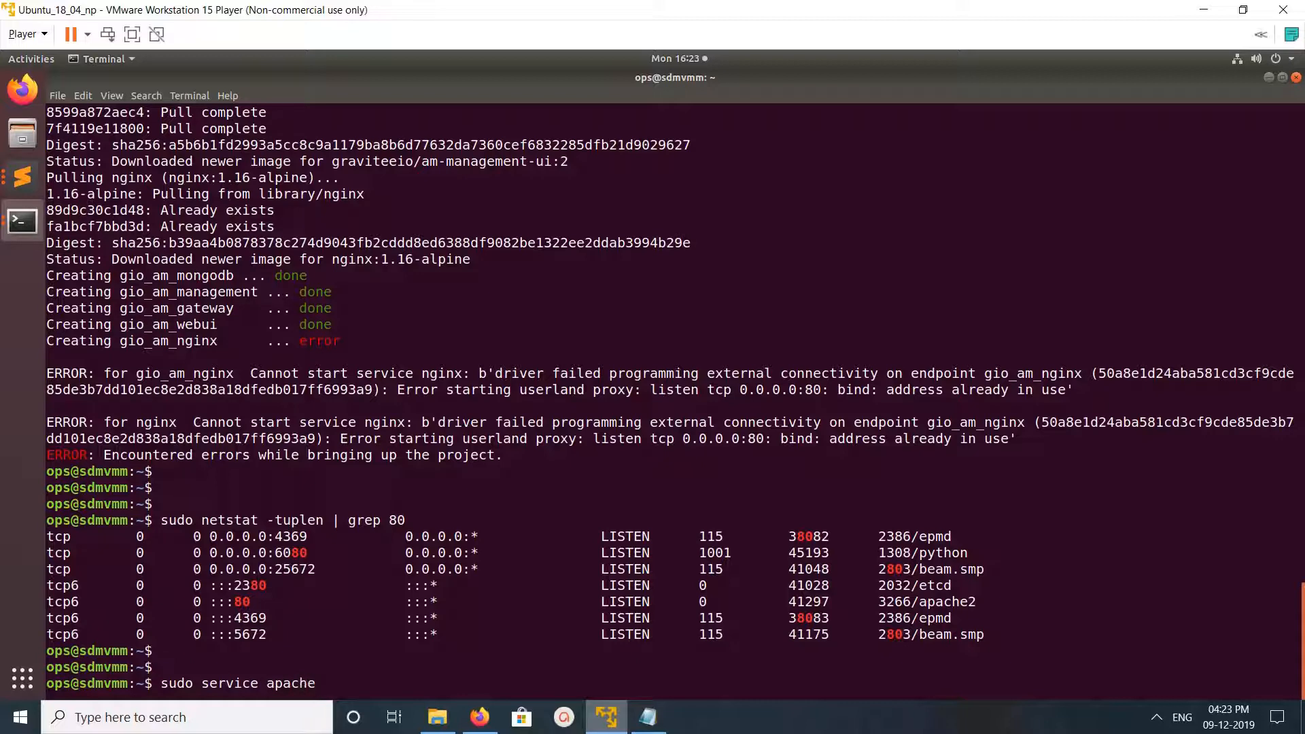
text(2 st)
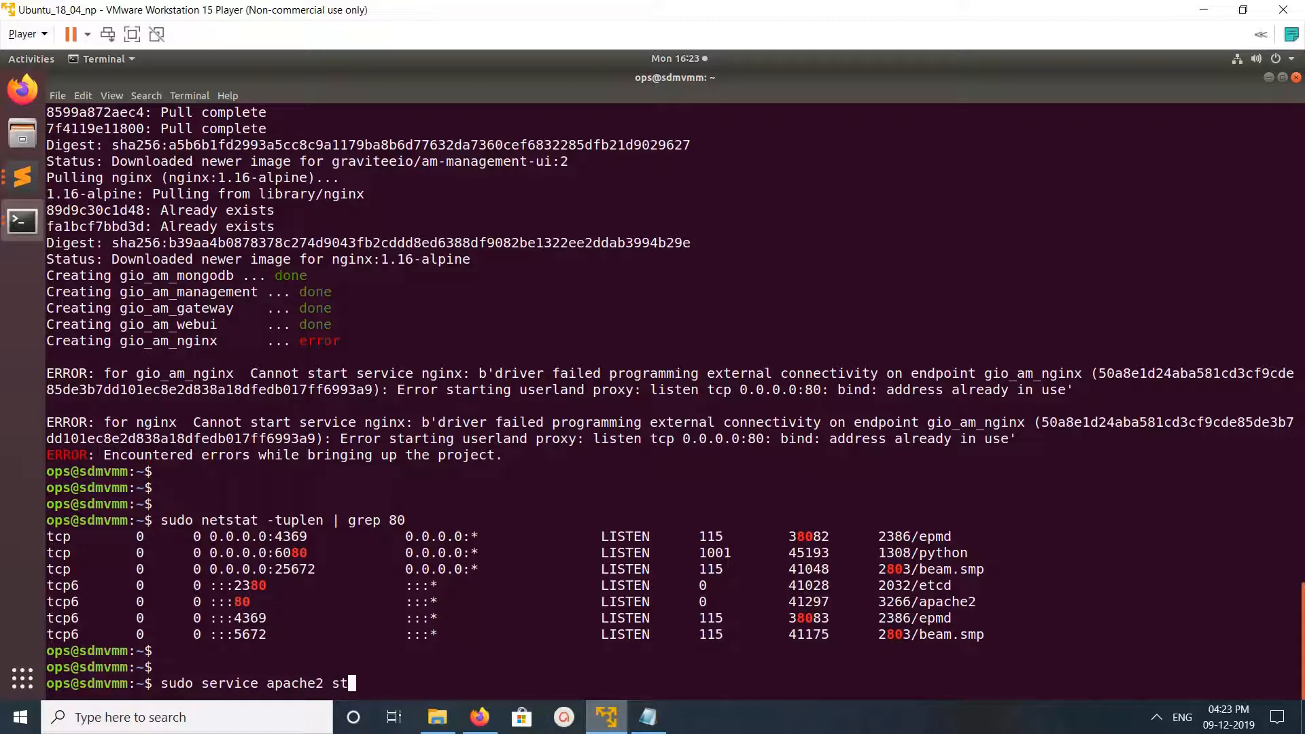
key(Return)
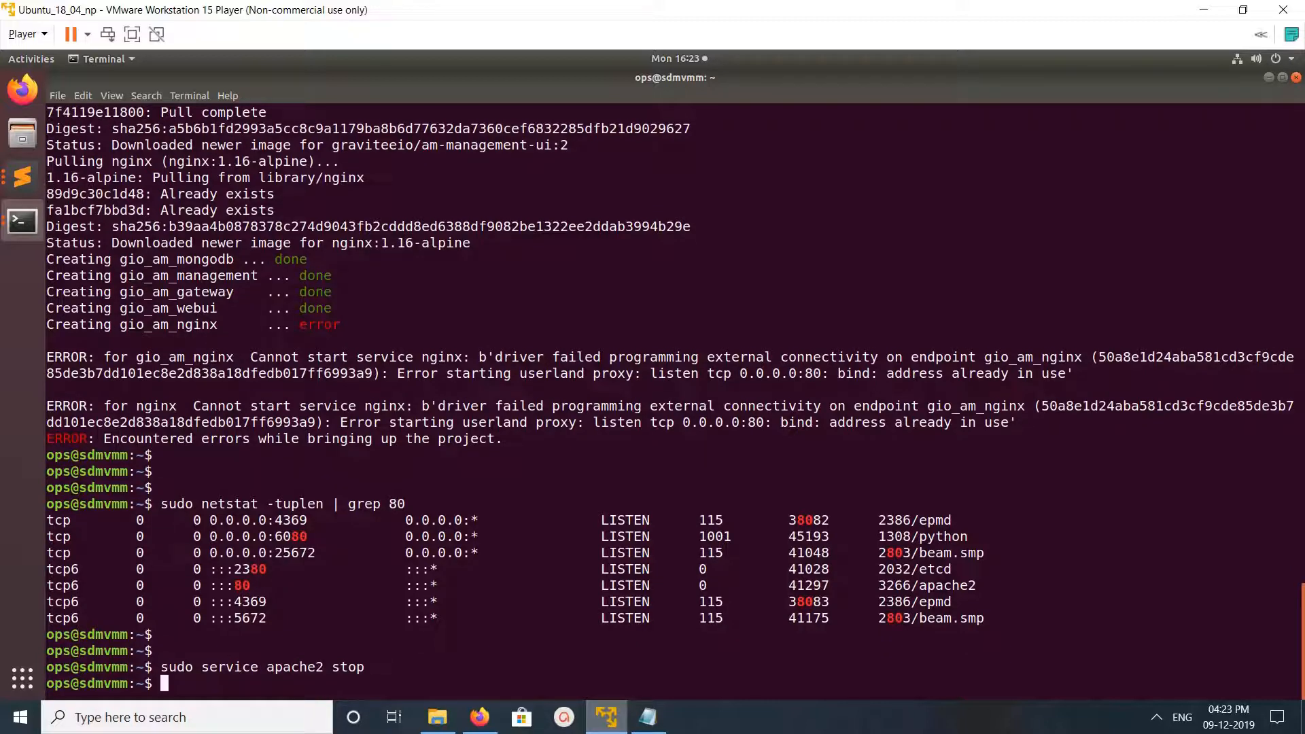
Step: Recheck with sudo netstat -tuplen | grep 80 that nothing listens on port 80
text(sudo netstat -tuplen | grep 80)
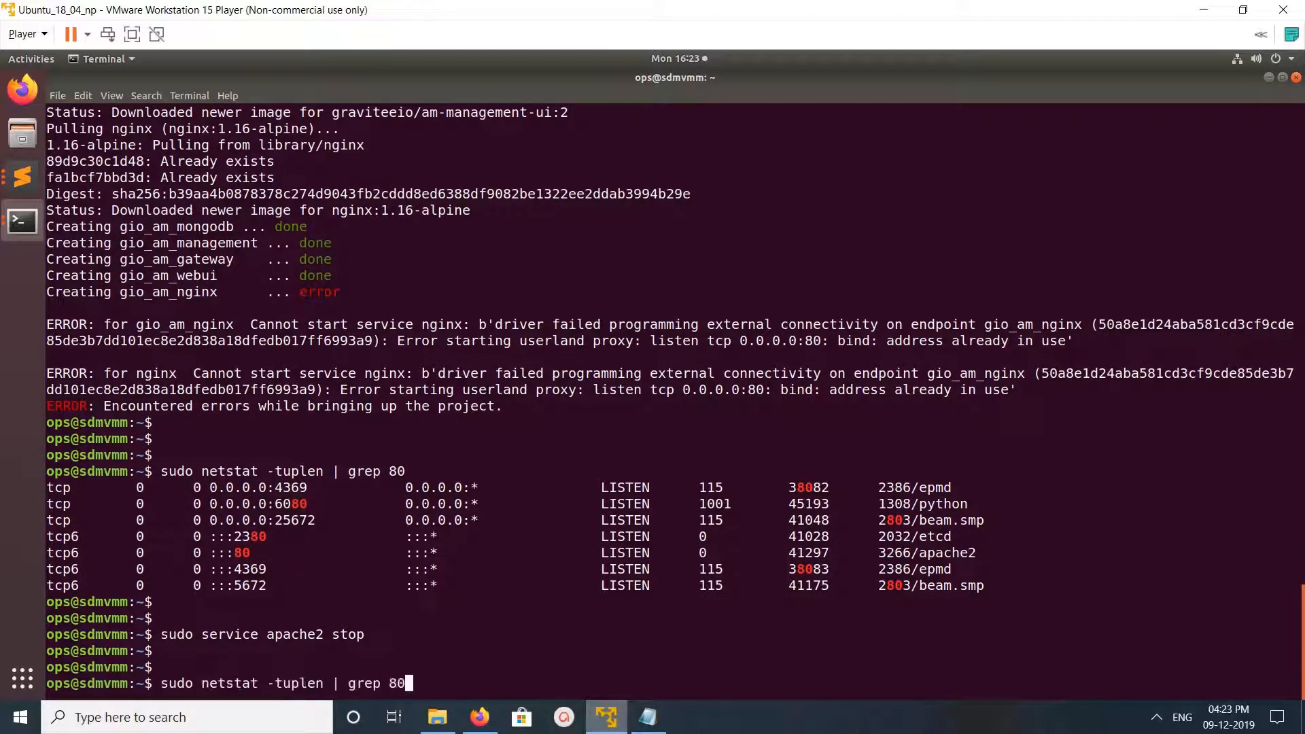
key(Return)
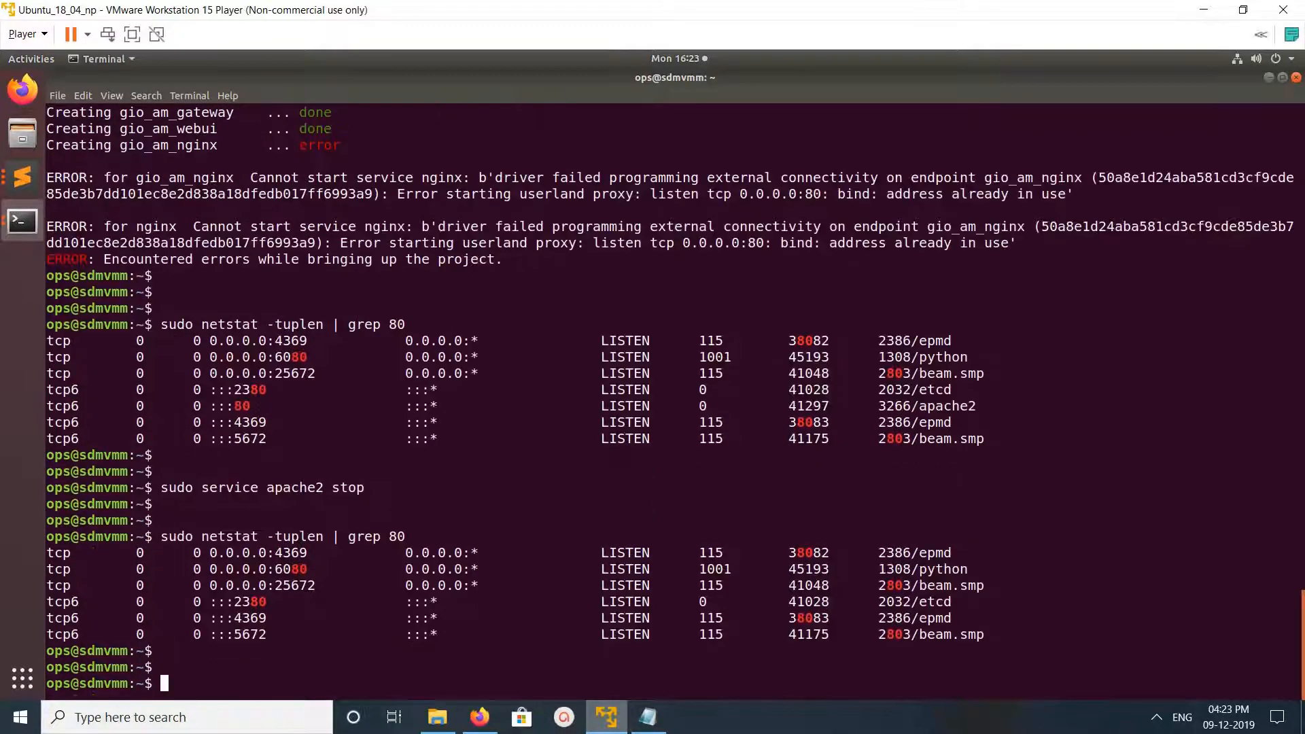
Step: Rerun the Gravitee AM installer on port 8080 so nginx starts and service logs stream
text(curl -L http://bit.ly/graviteeio-am | bash -s 8080)
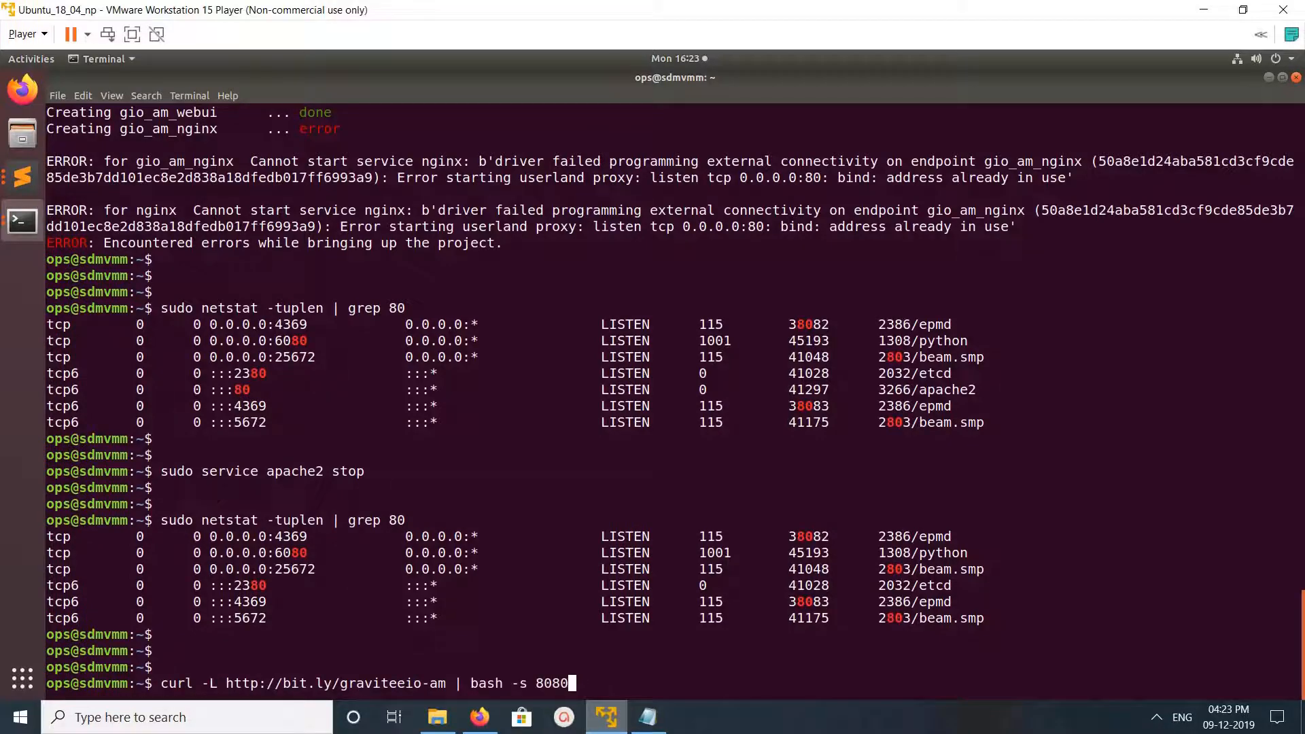
key(Return)
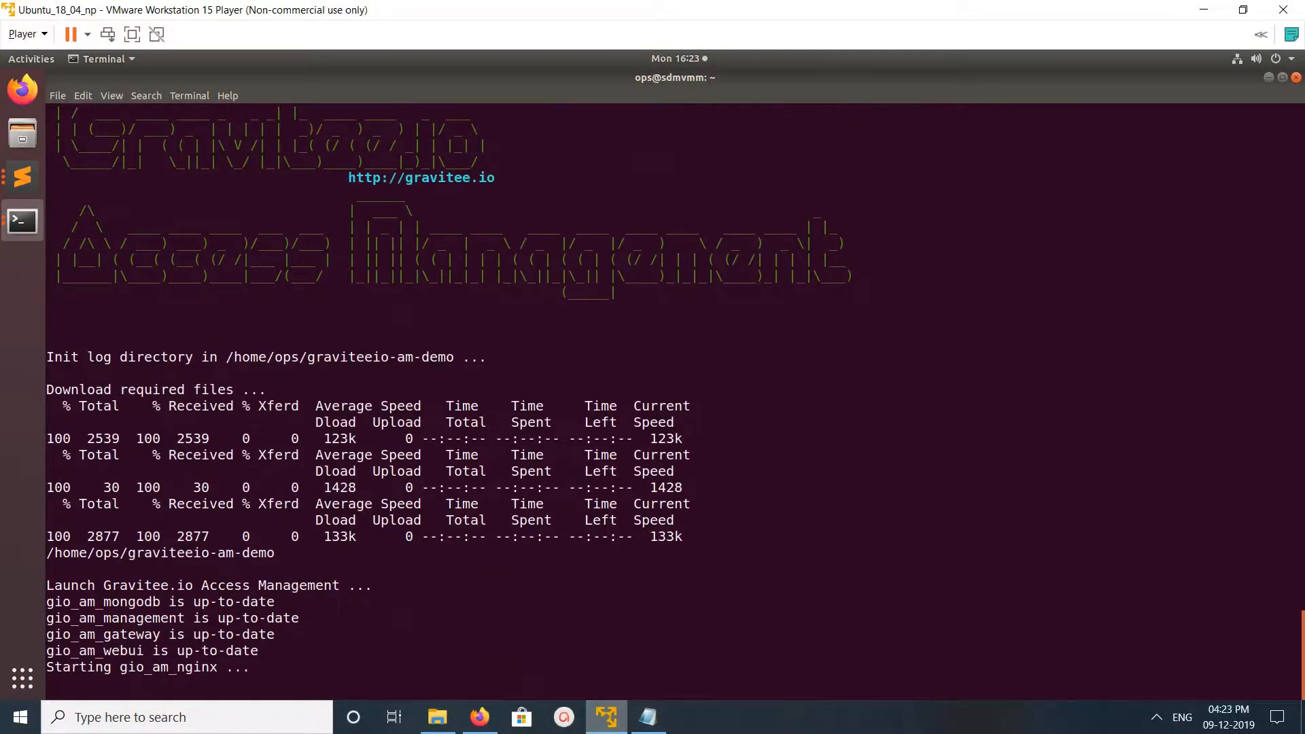
scroll(down, 3)
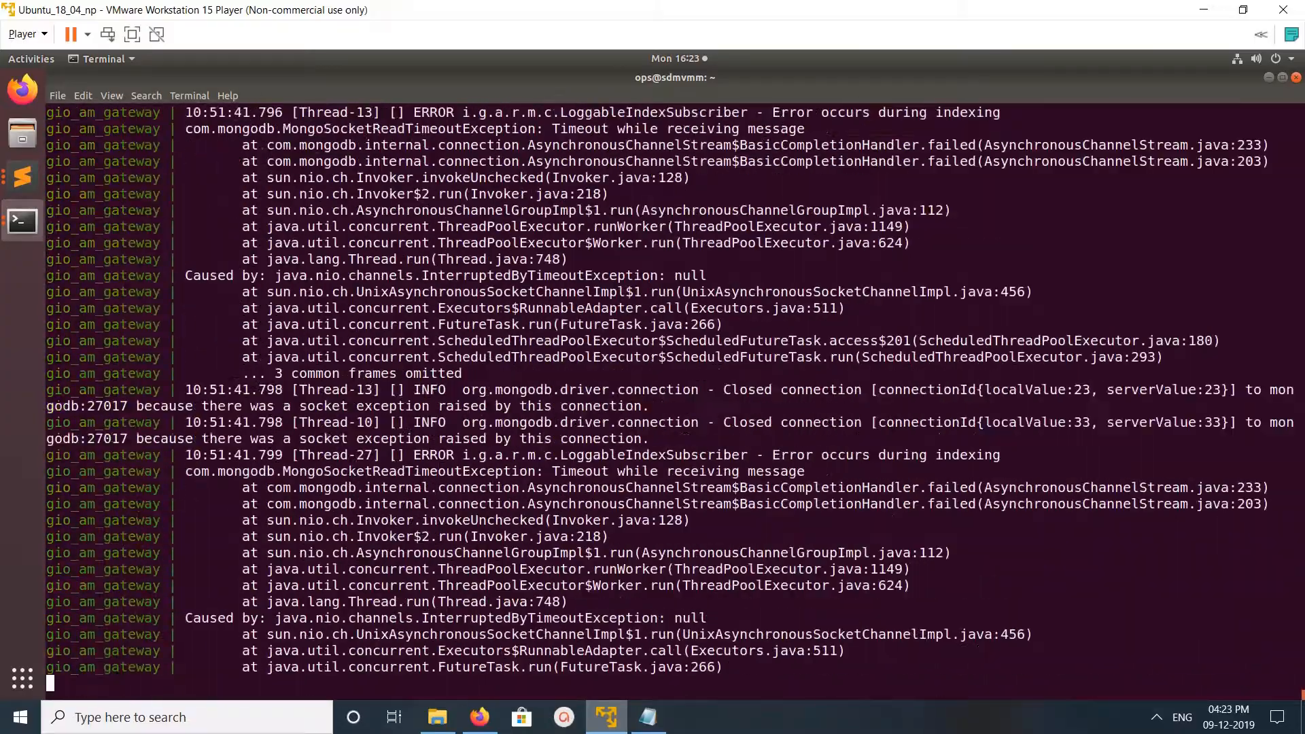
scroll(down, 3)
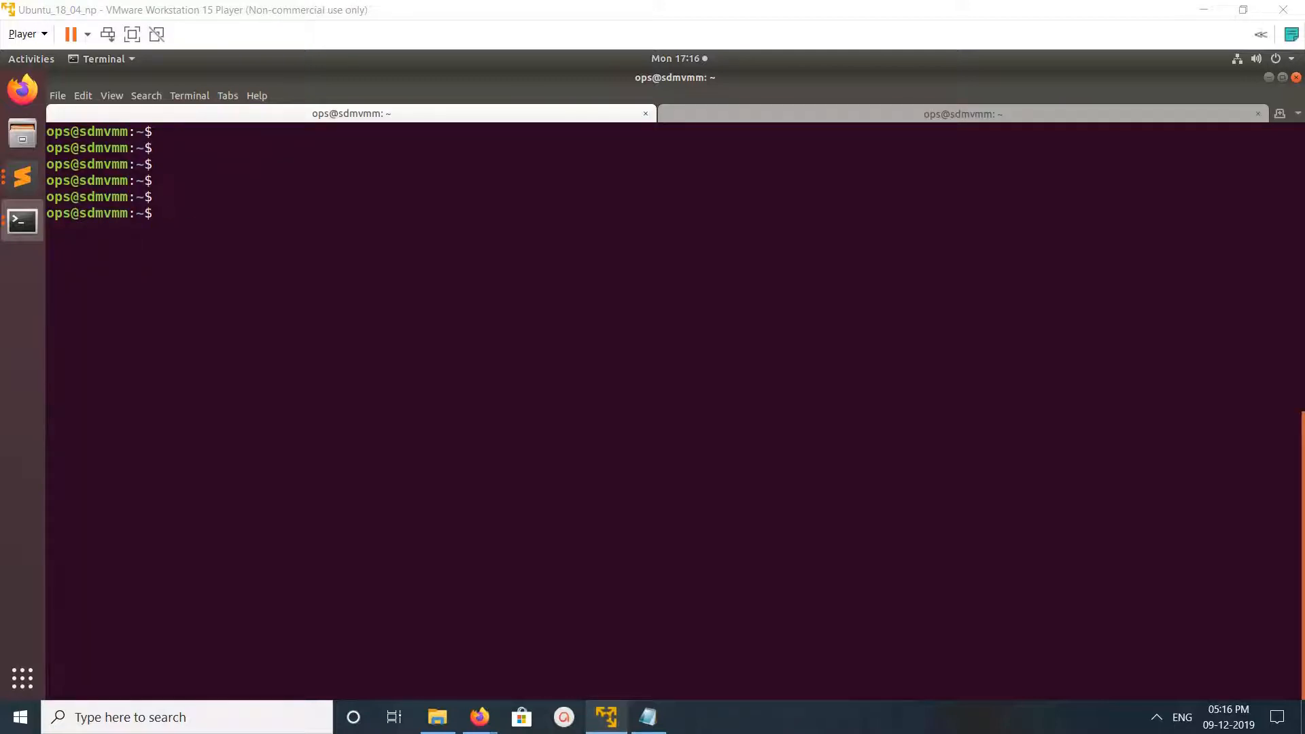
text(sudo docker-compose  up)
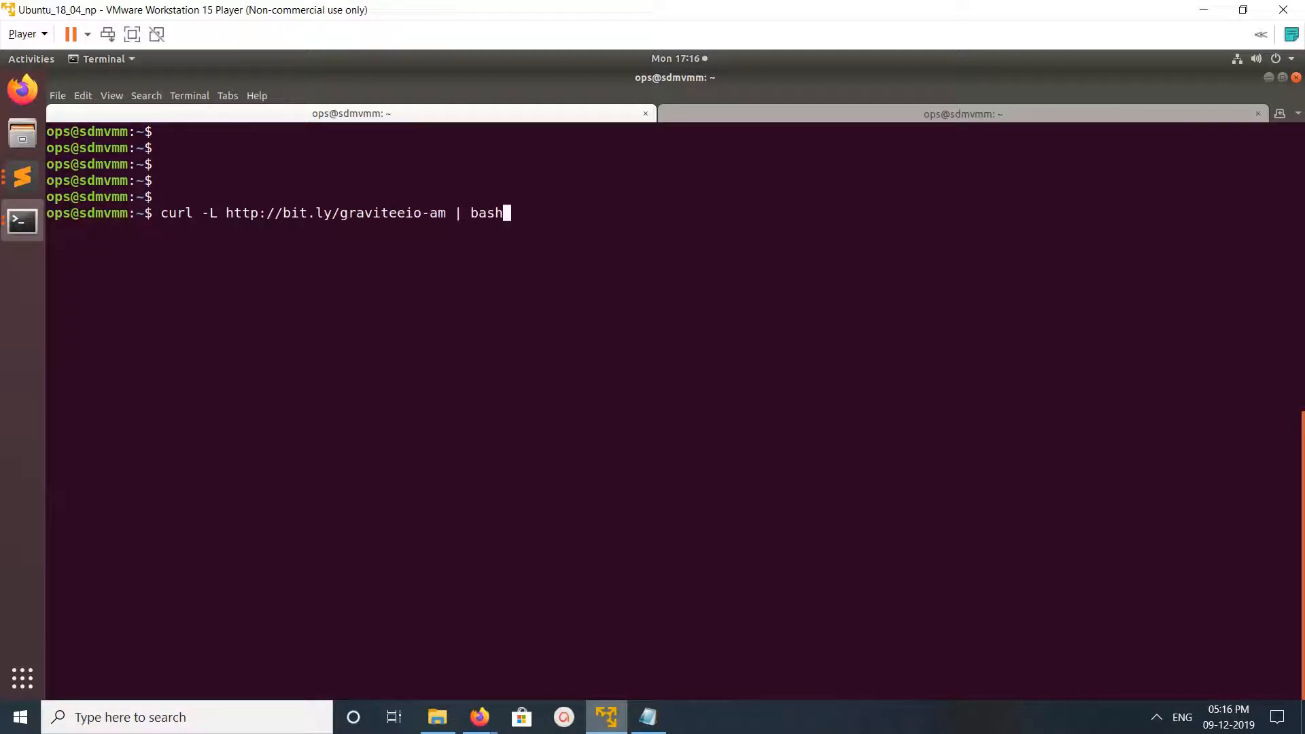
key(ctrl+c)
text(ls)
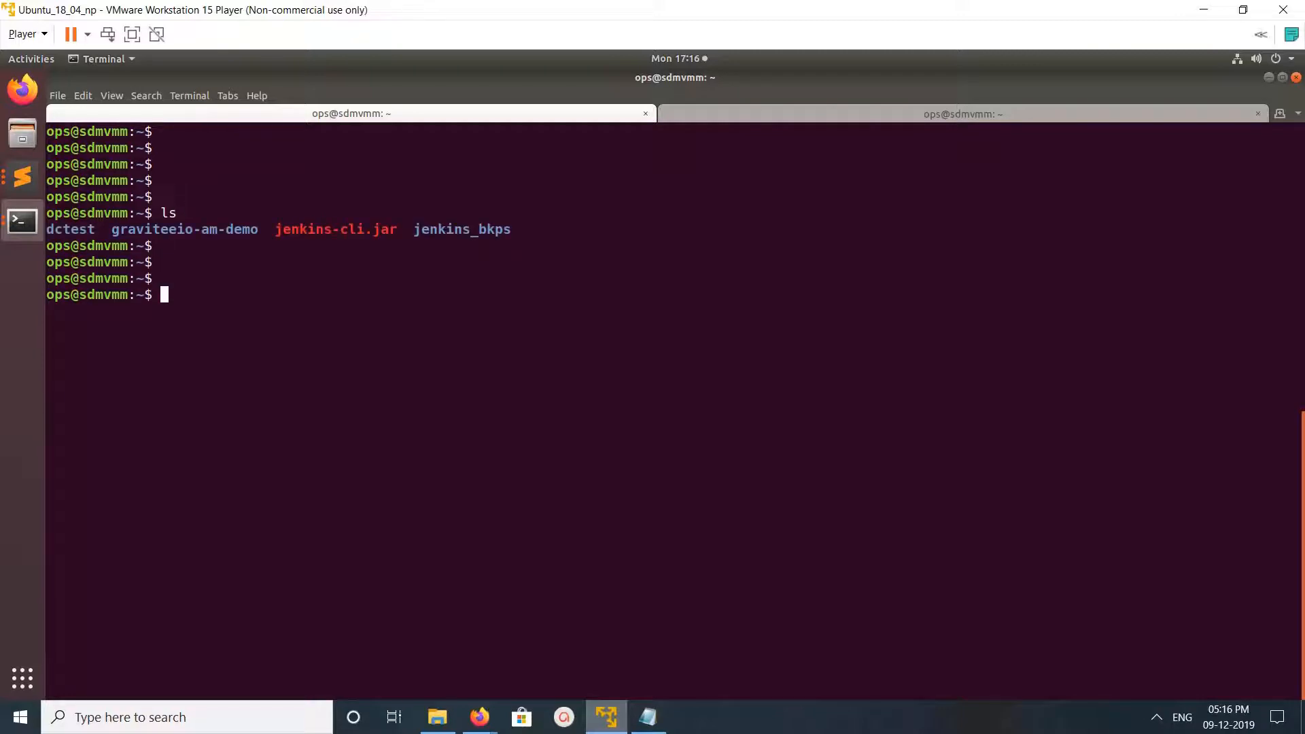
text(cd)
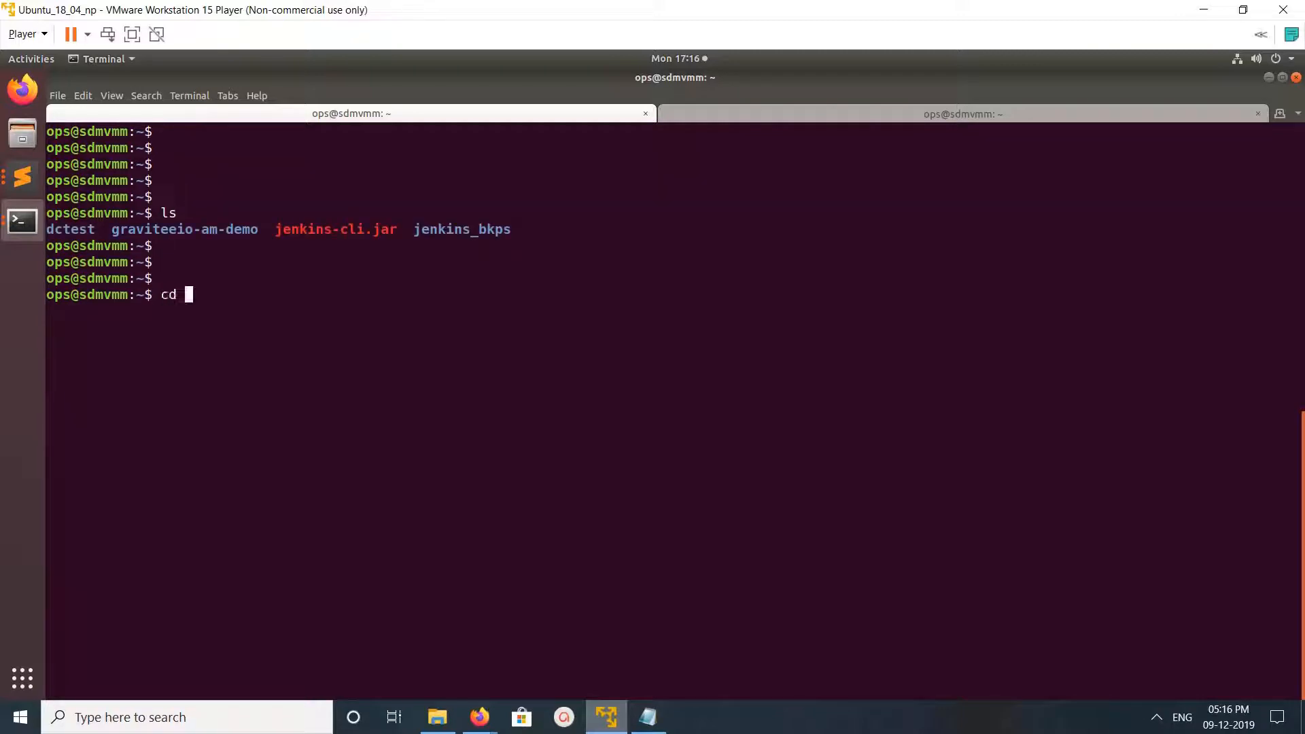
key(Return)
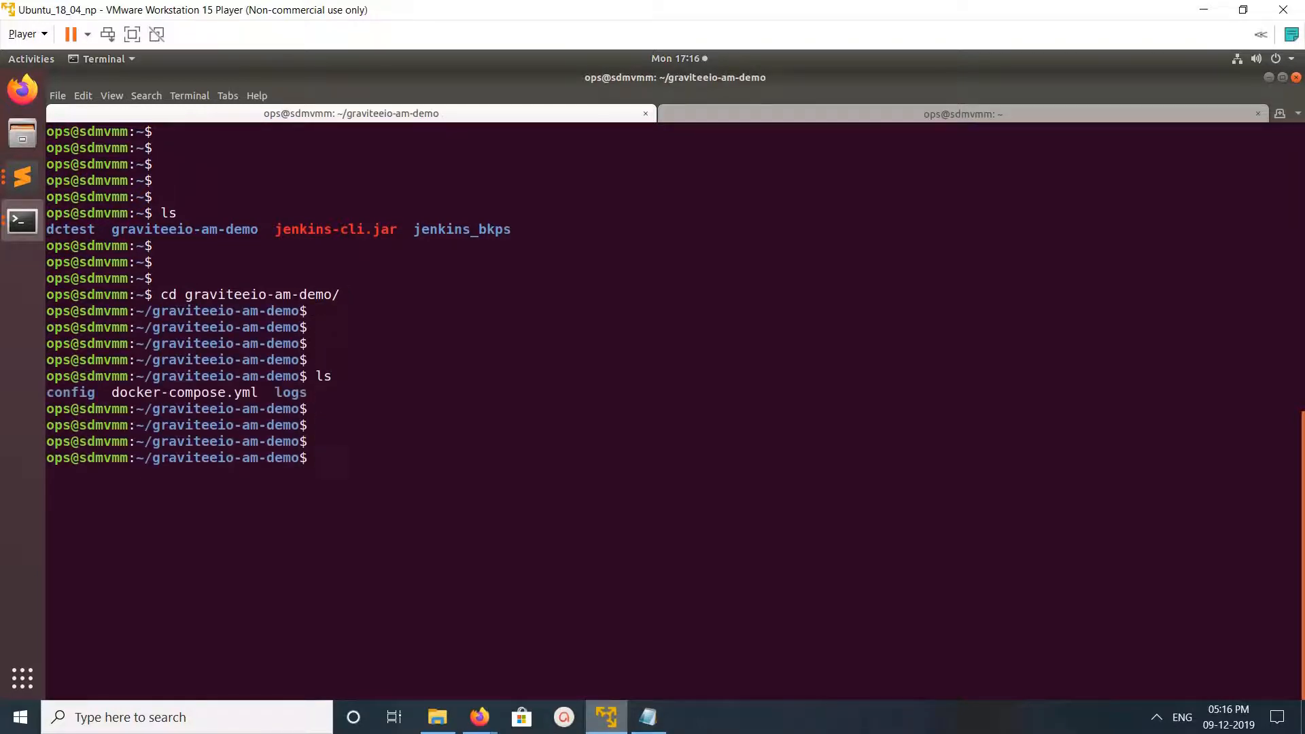
text(v)
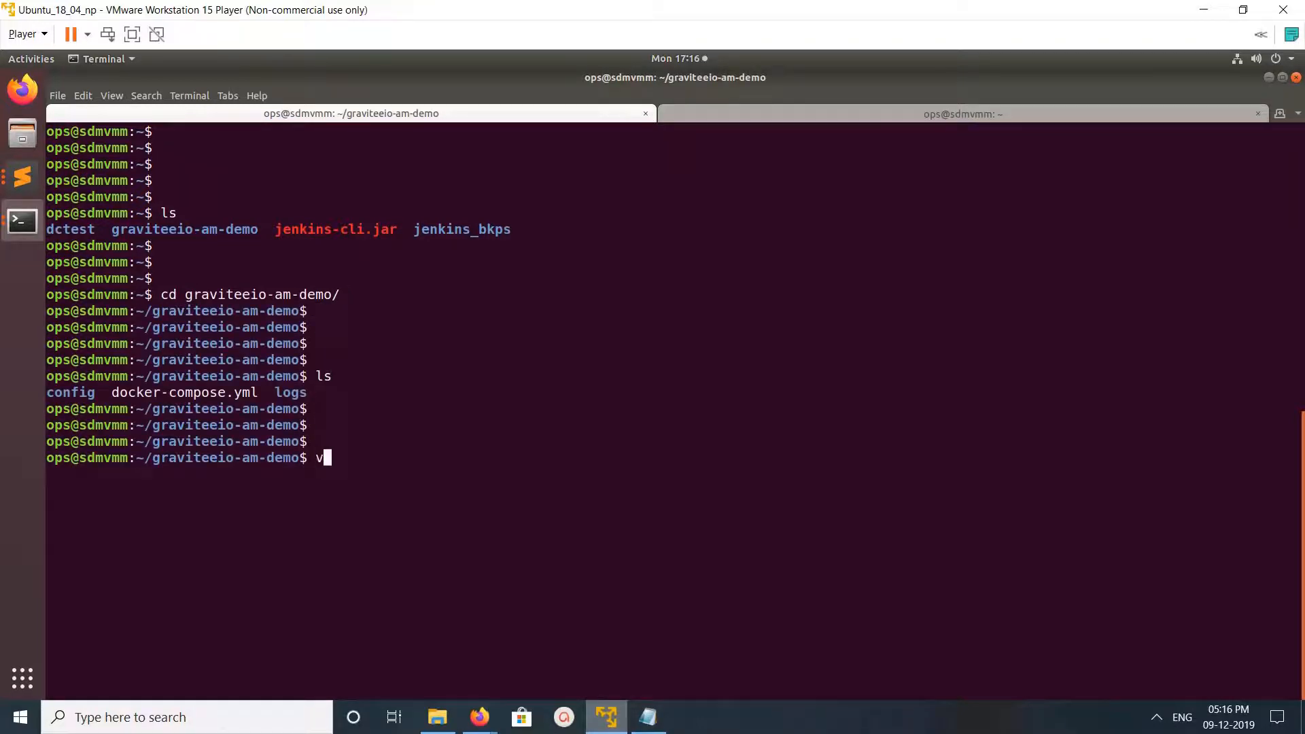
text(im docker-compose.yml)
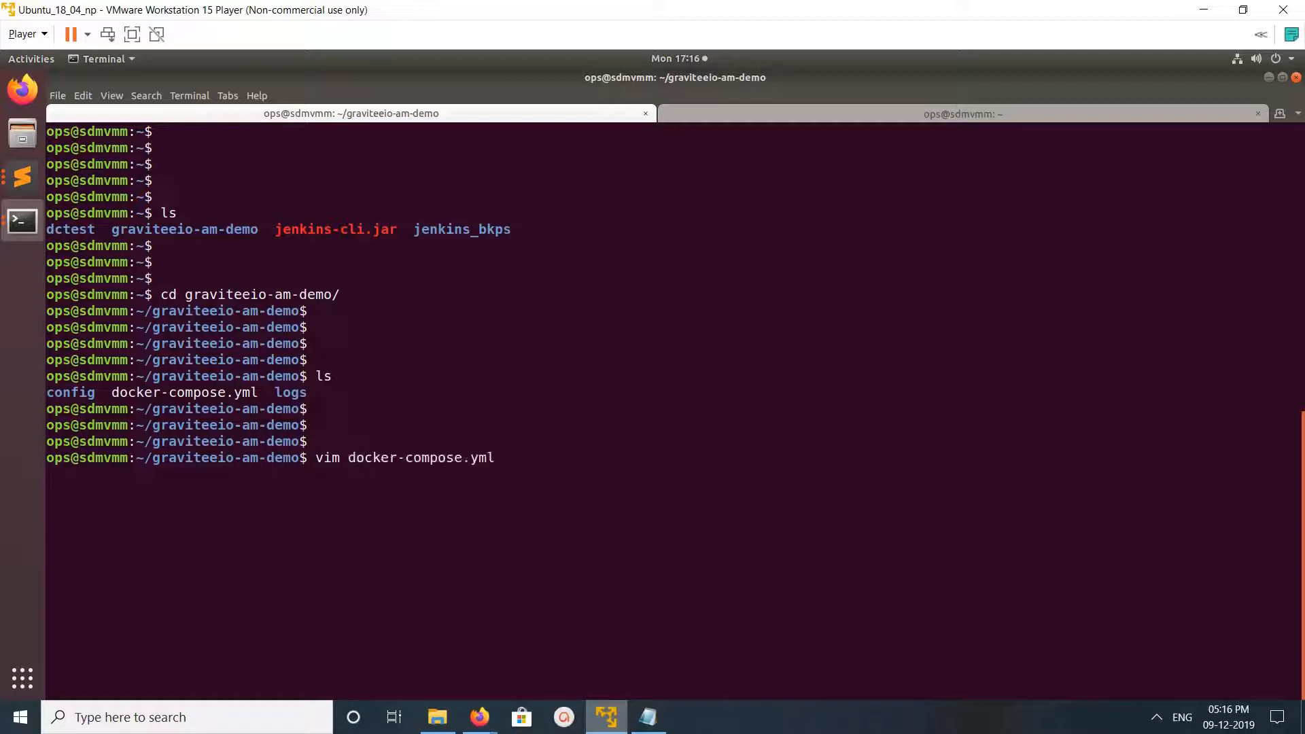
key(Return)
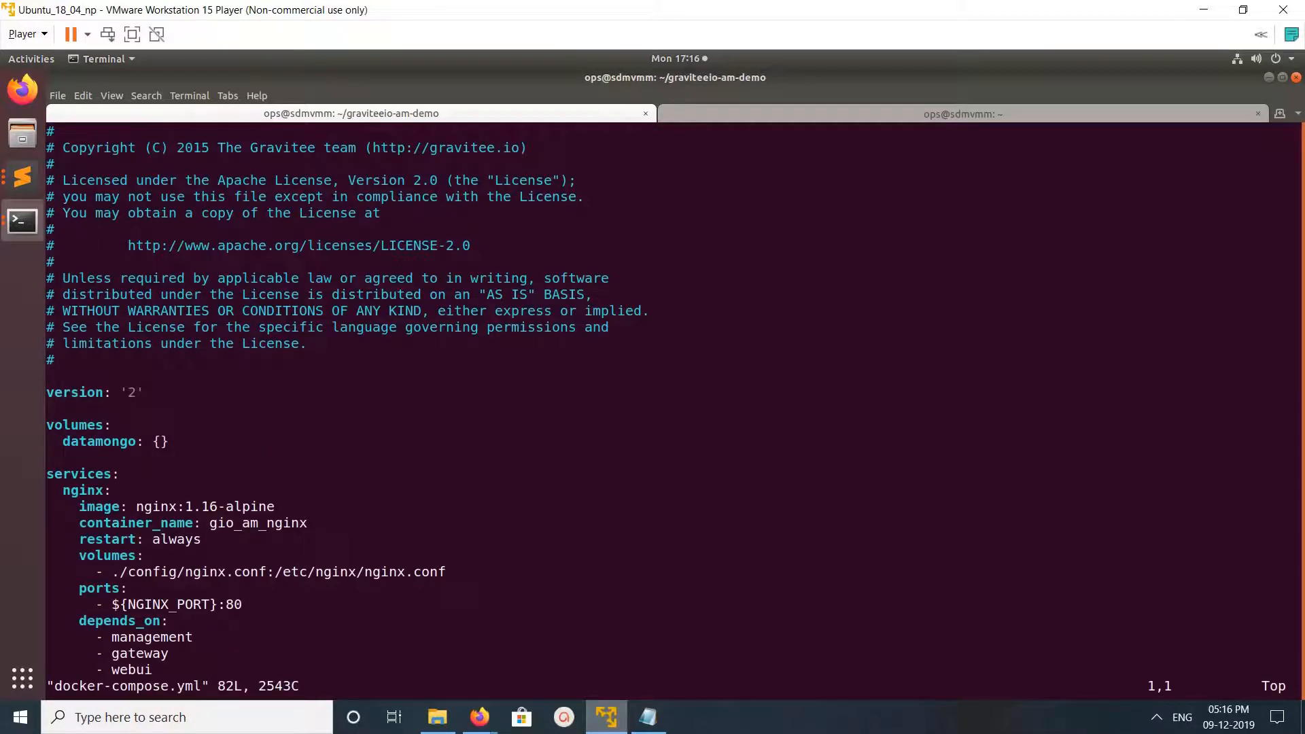
text(/136)
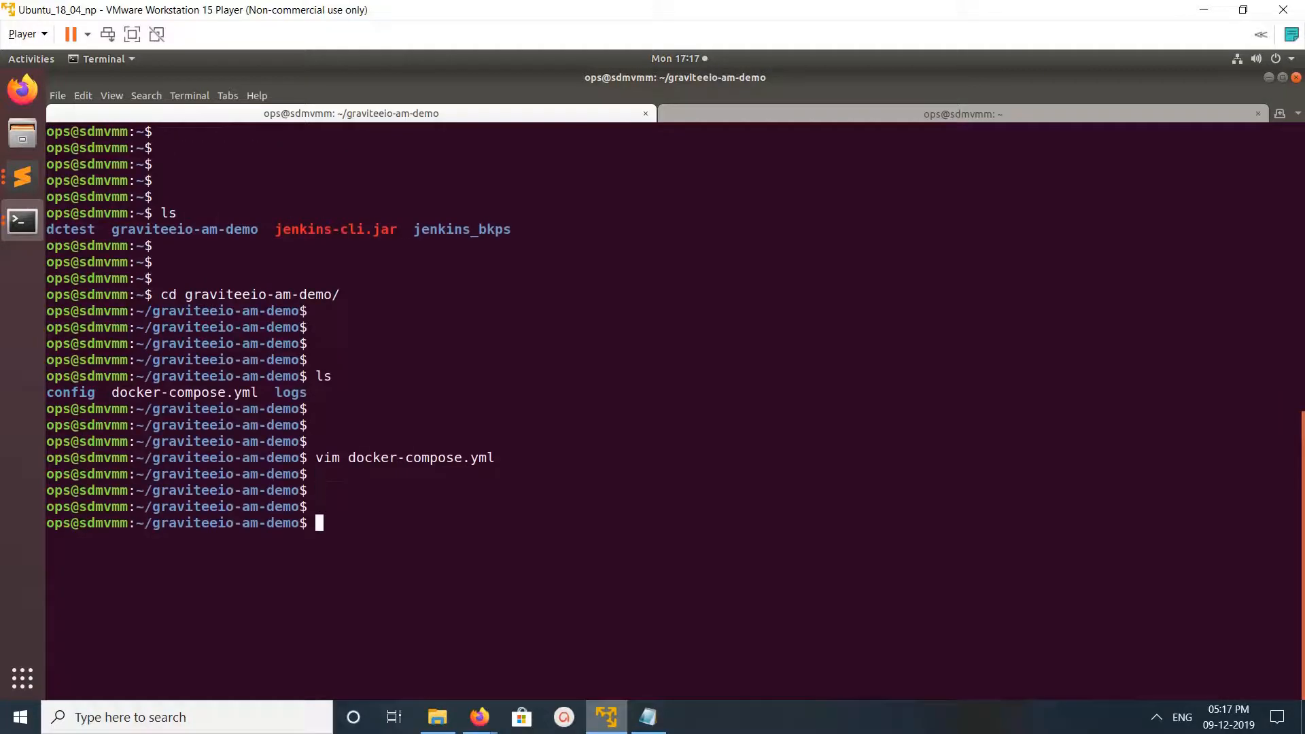
Step: List the graviteeio-am-demo folder and launch the stack with sudo docker-compose up
key(Return)
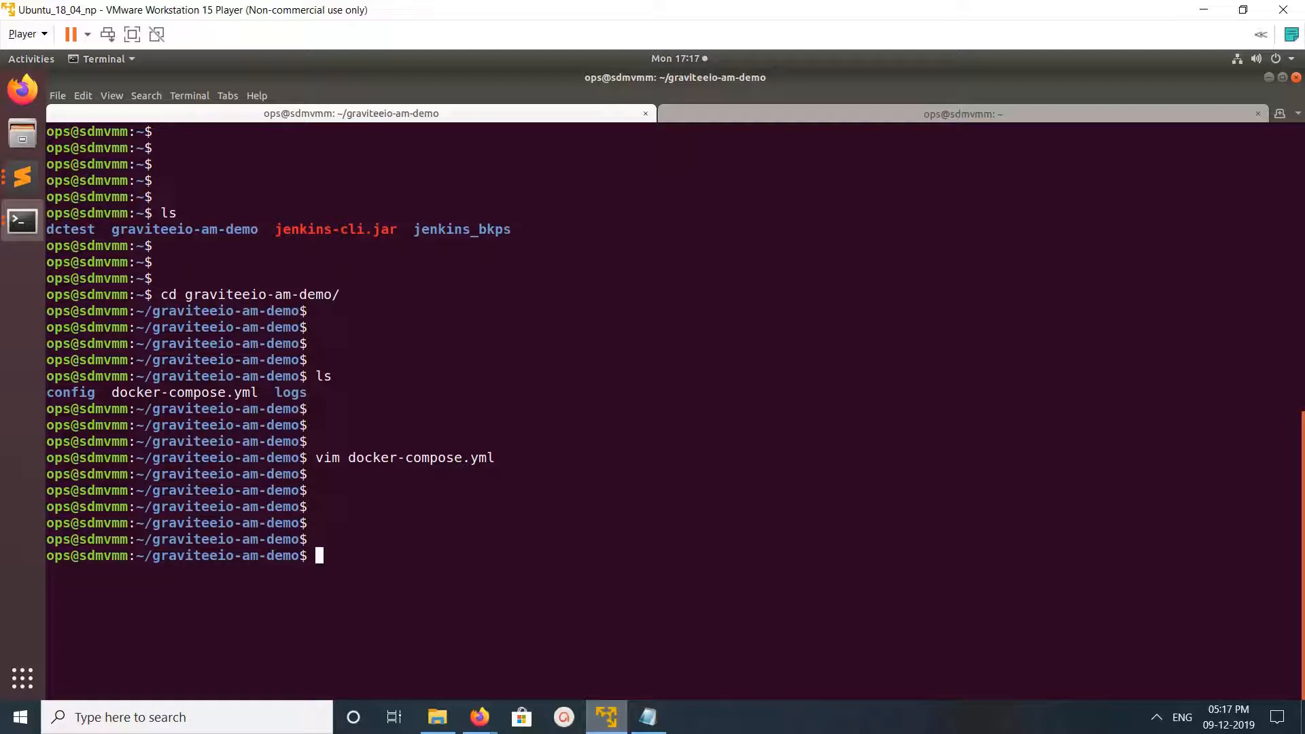
text(ls)
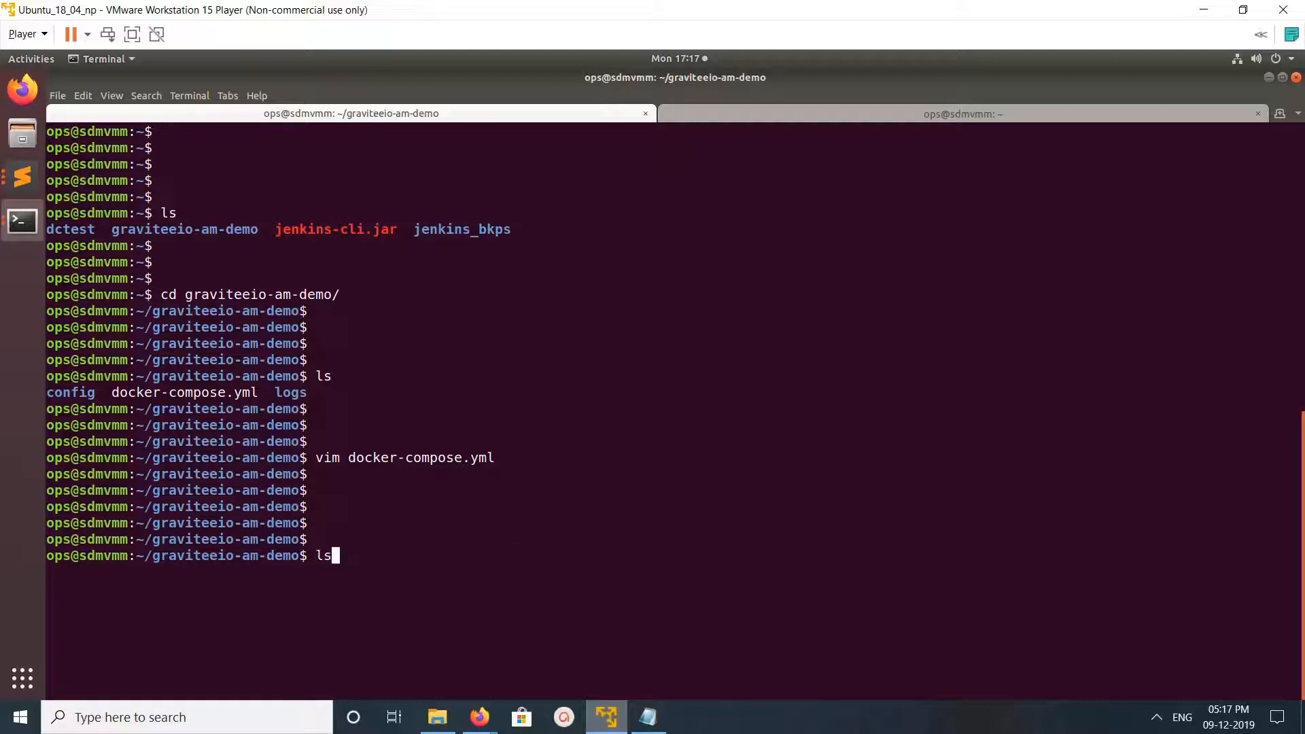
text(sudo docker-compose up)
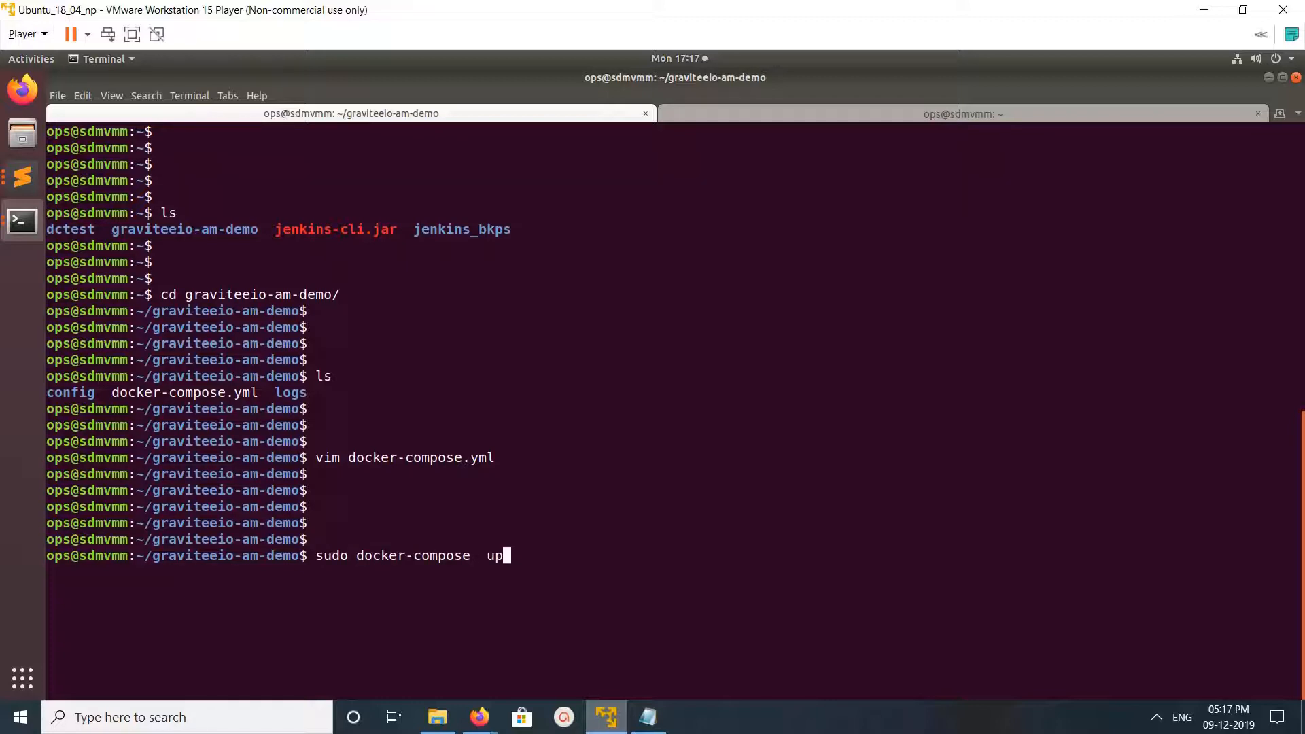
key(Return)
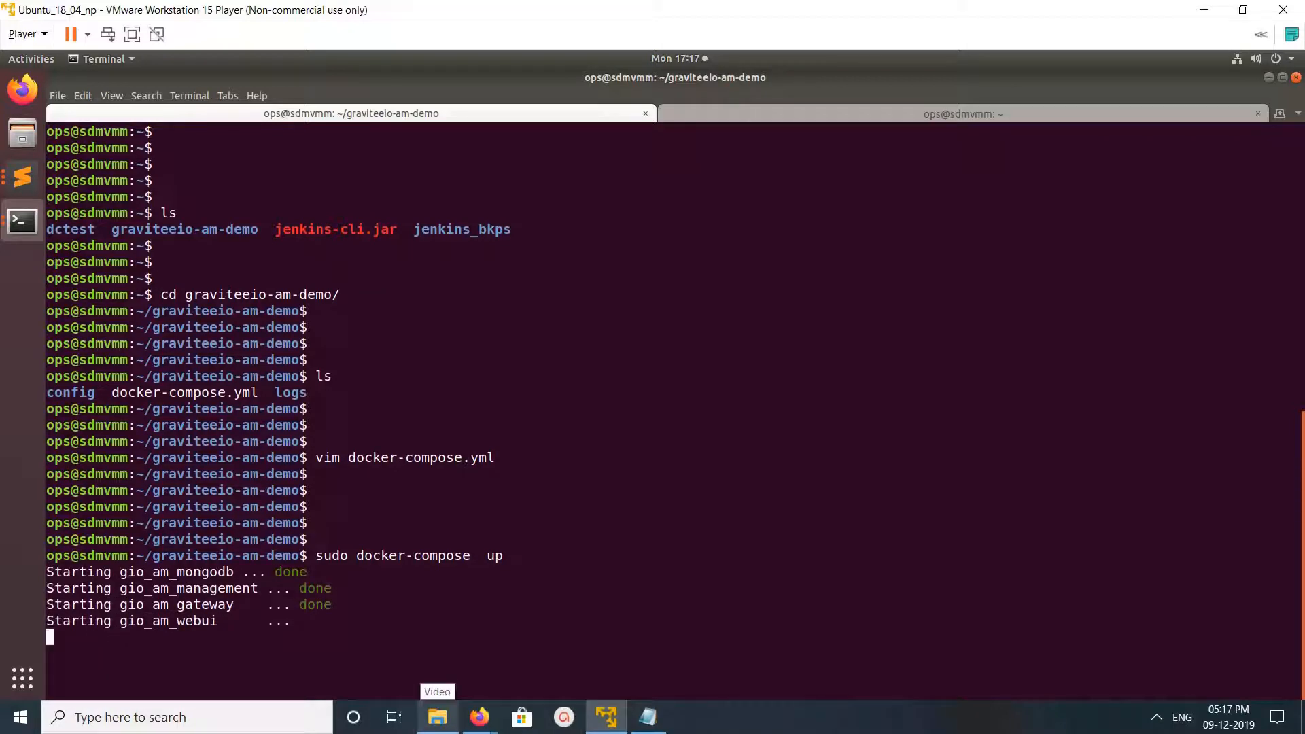
Step: In the second terminal session, list running containers with sudo docker ps
click(961, 113)
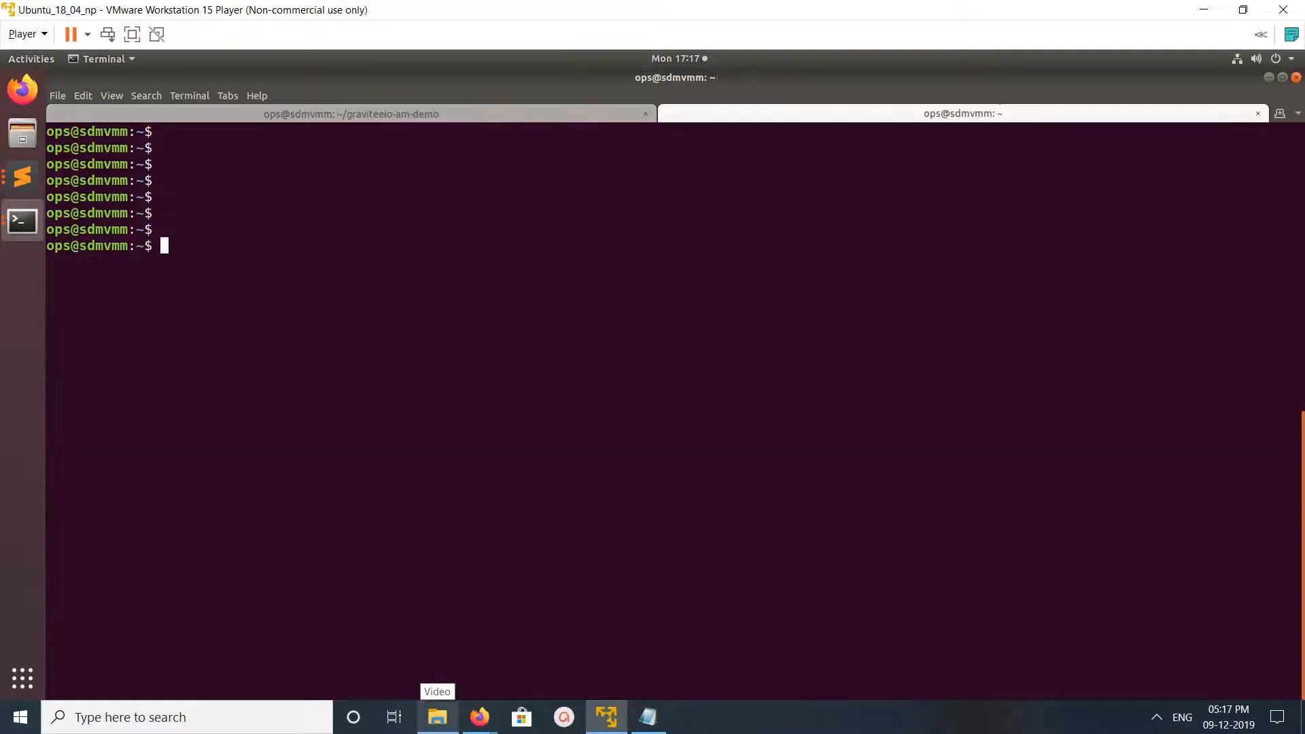
text(sudo docker ps)
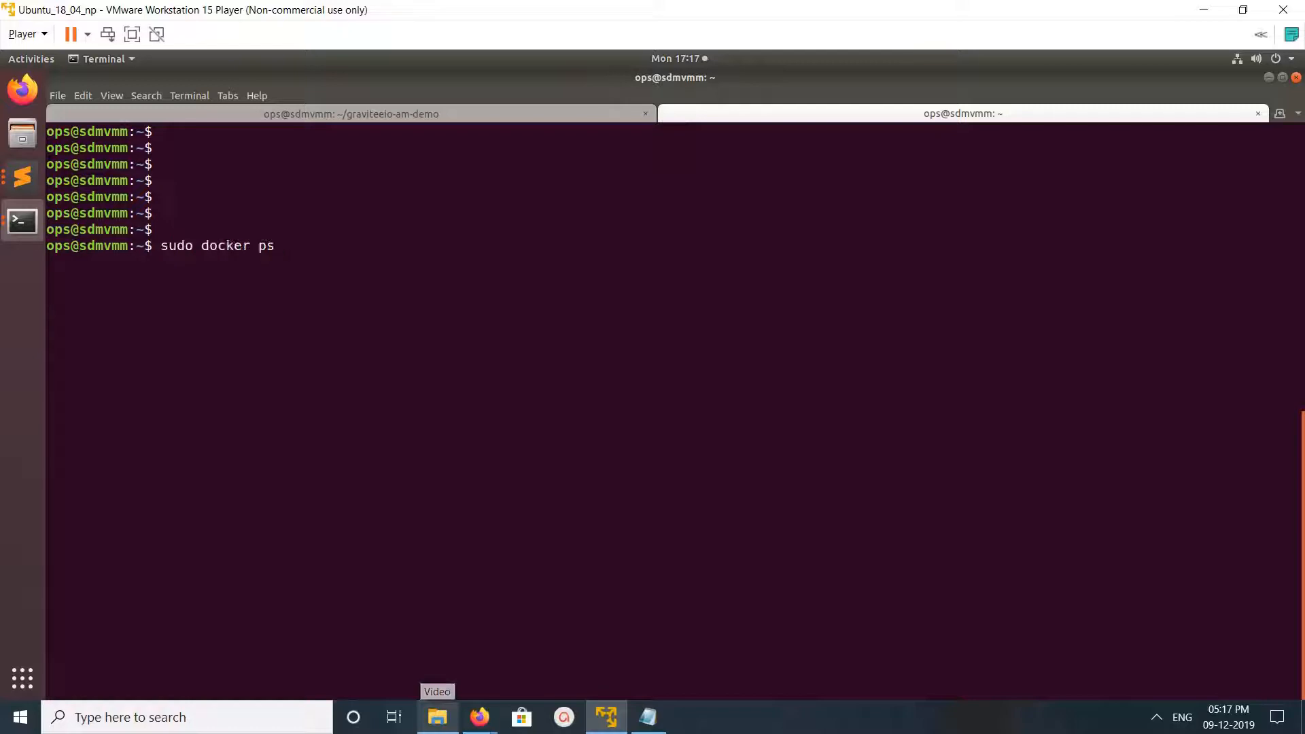
key(Return)
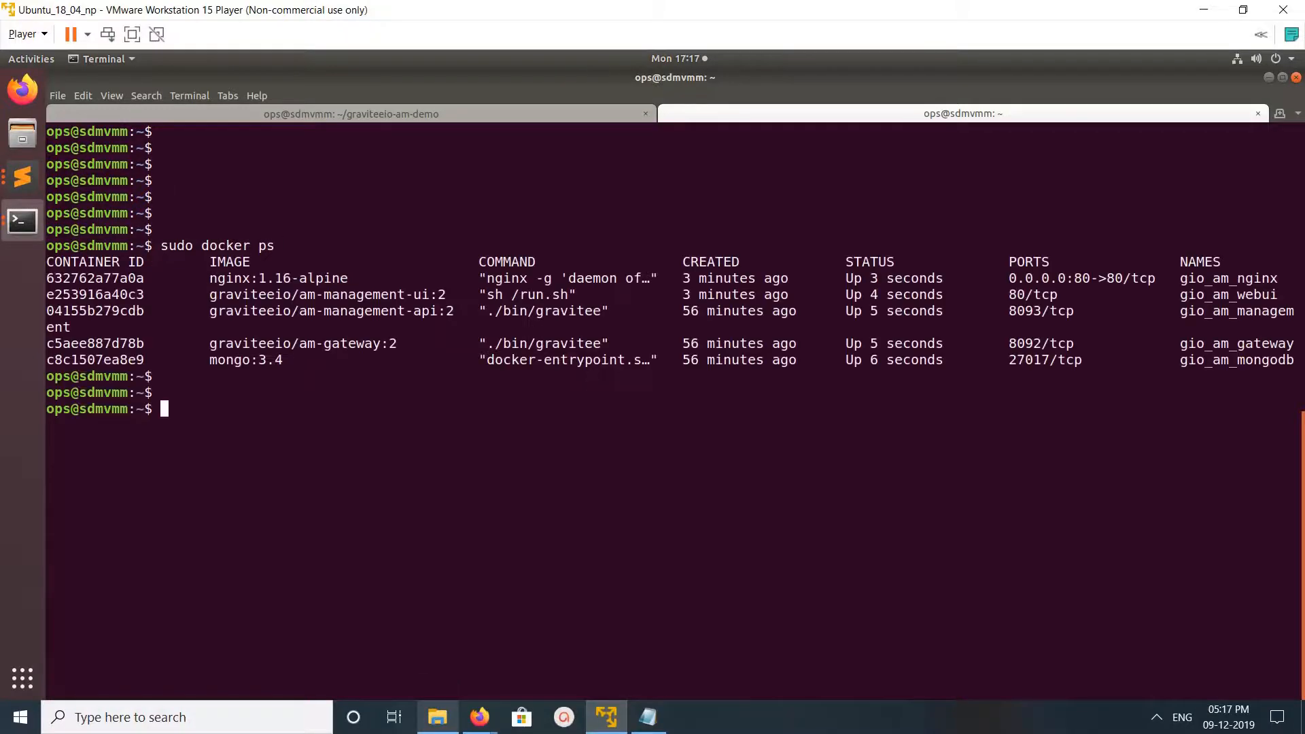
key(Return)
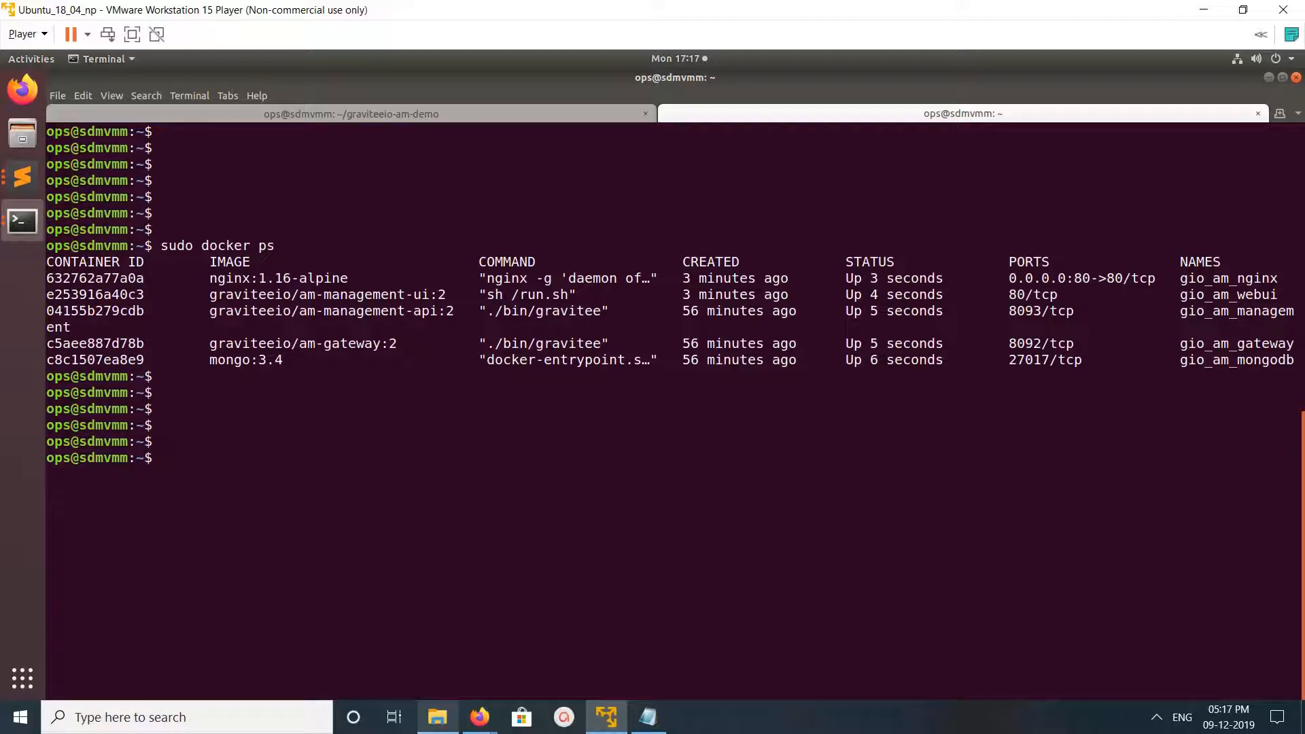
Step: Glance at the compose logs, then rerun docker ps showing all five containers including nginx up
click(350, 113)
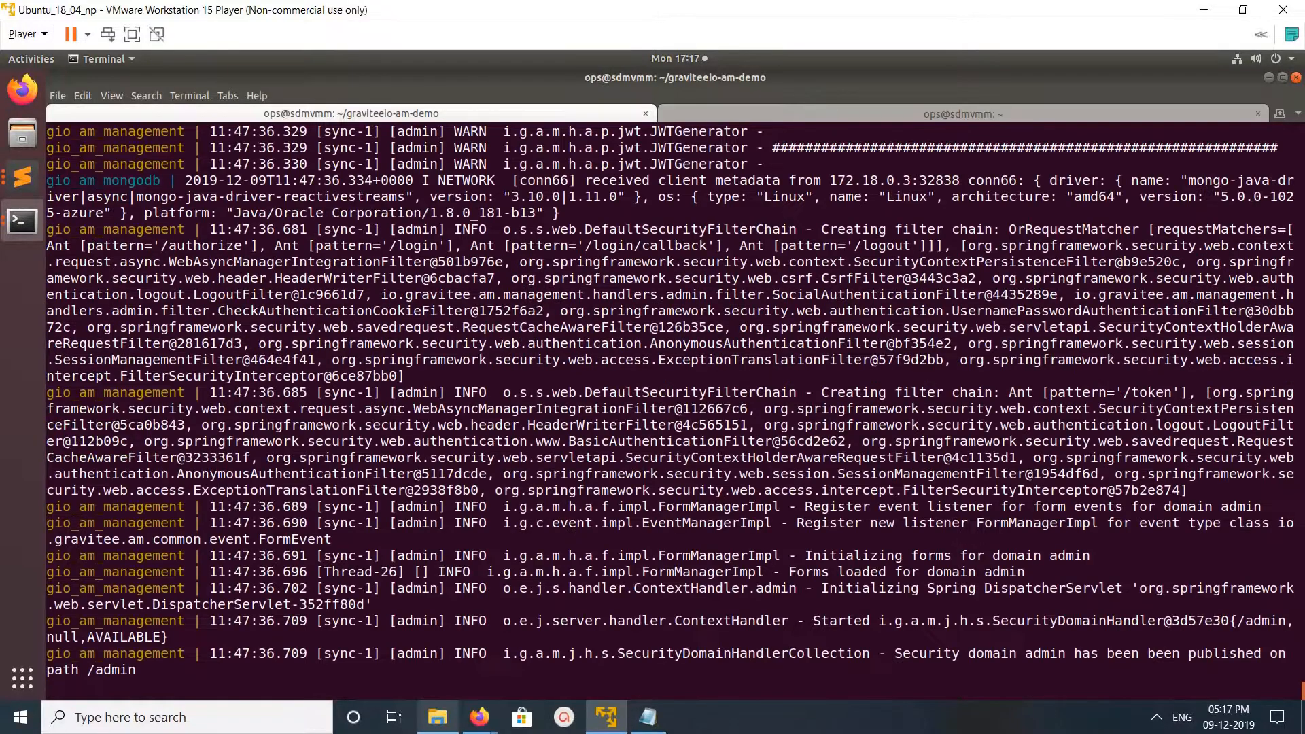
scroll(down, 3)
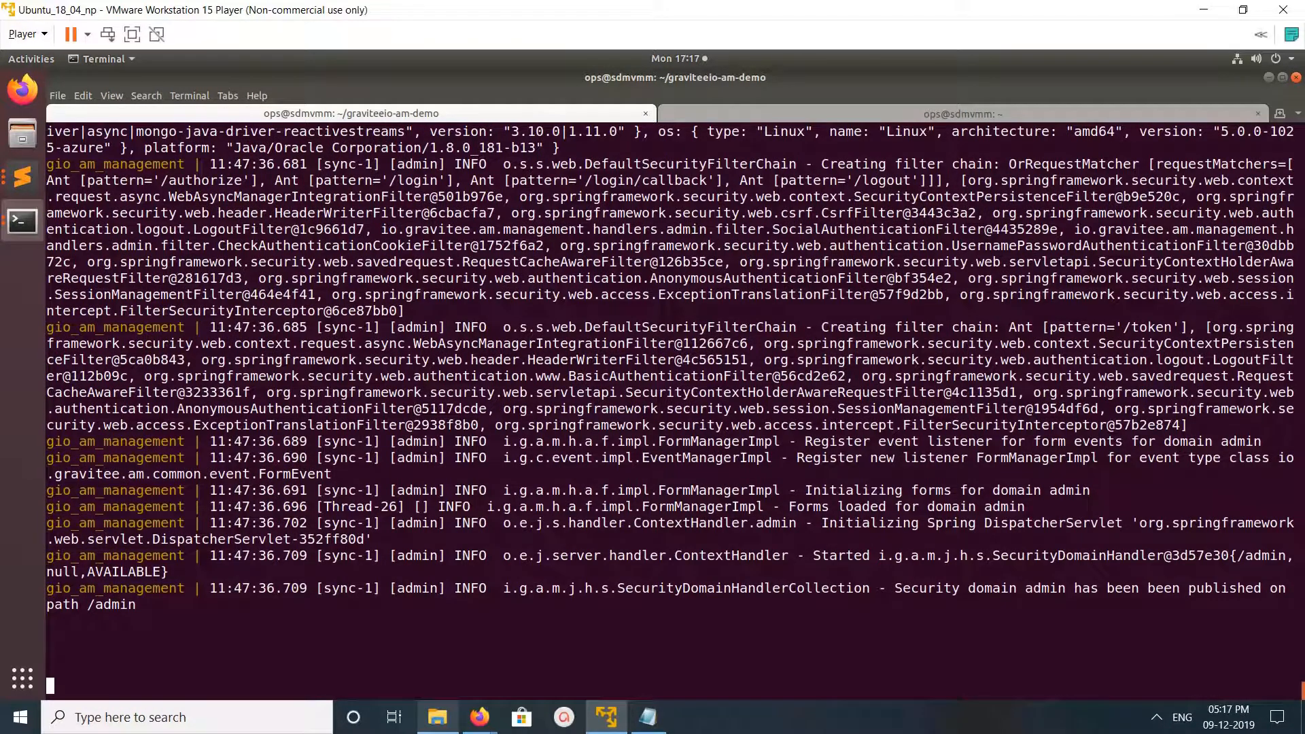
click(961, 113)
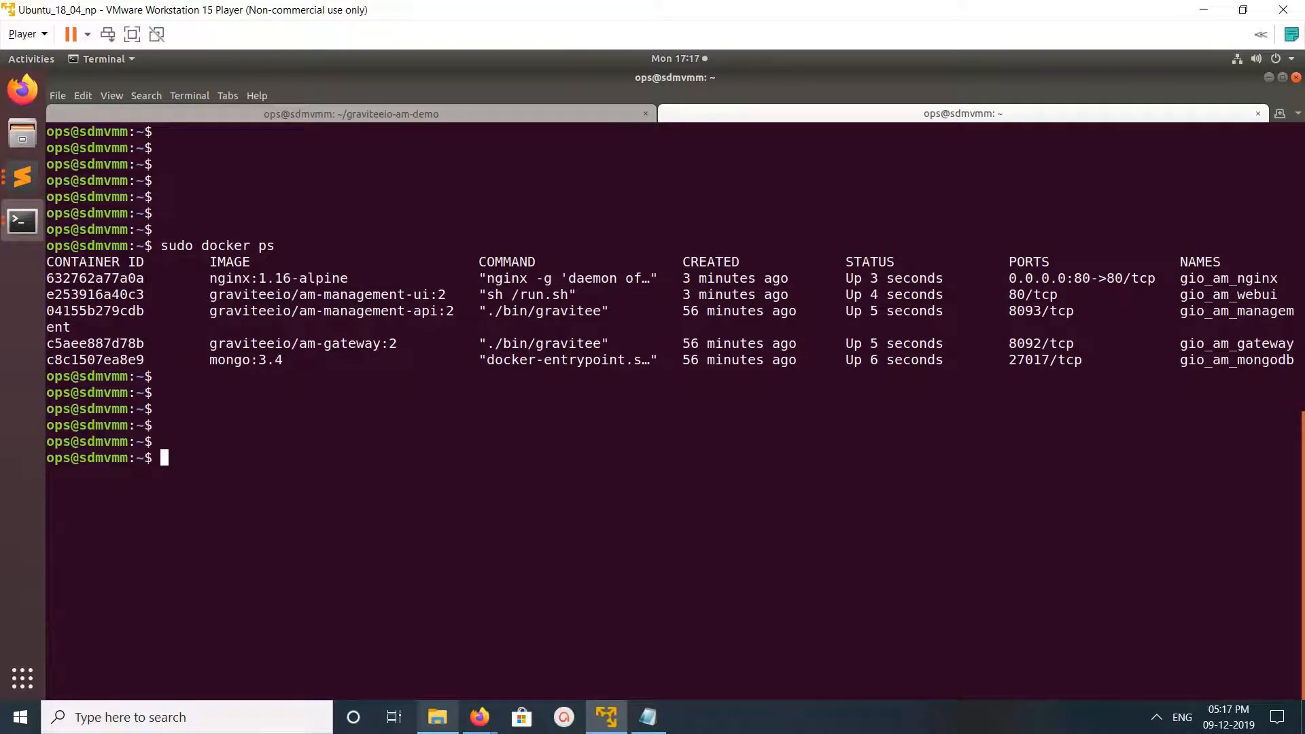
key(Return)
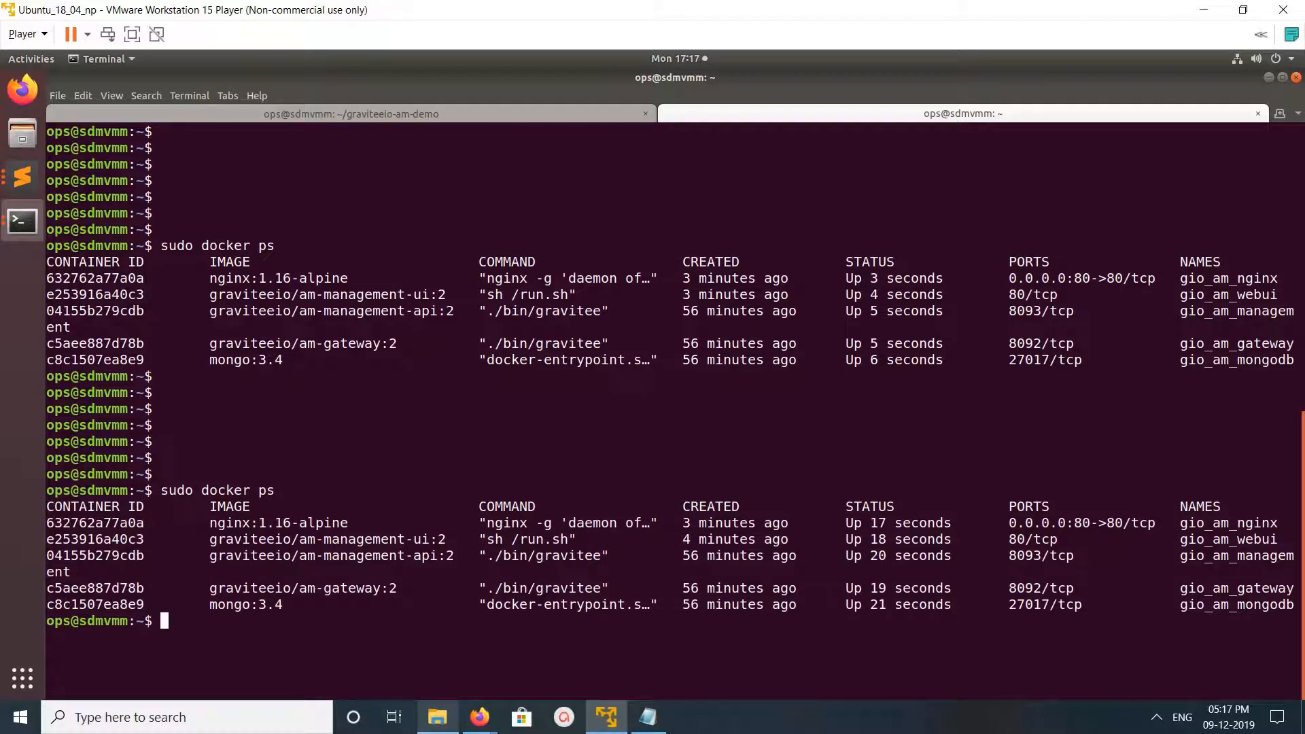
key(Return)
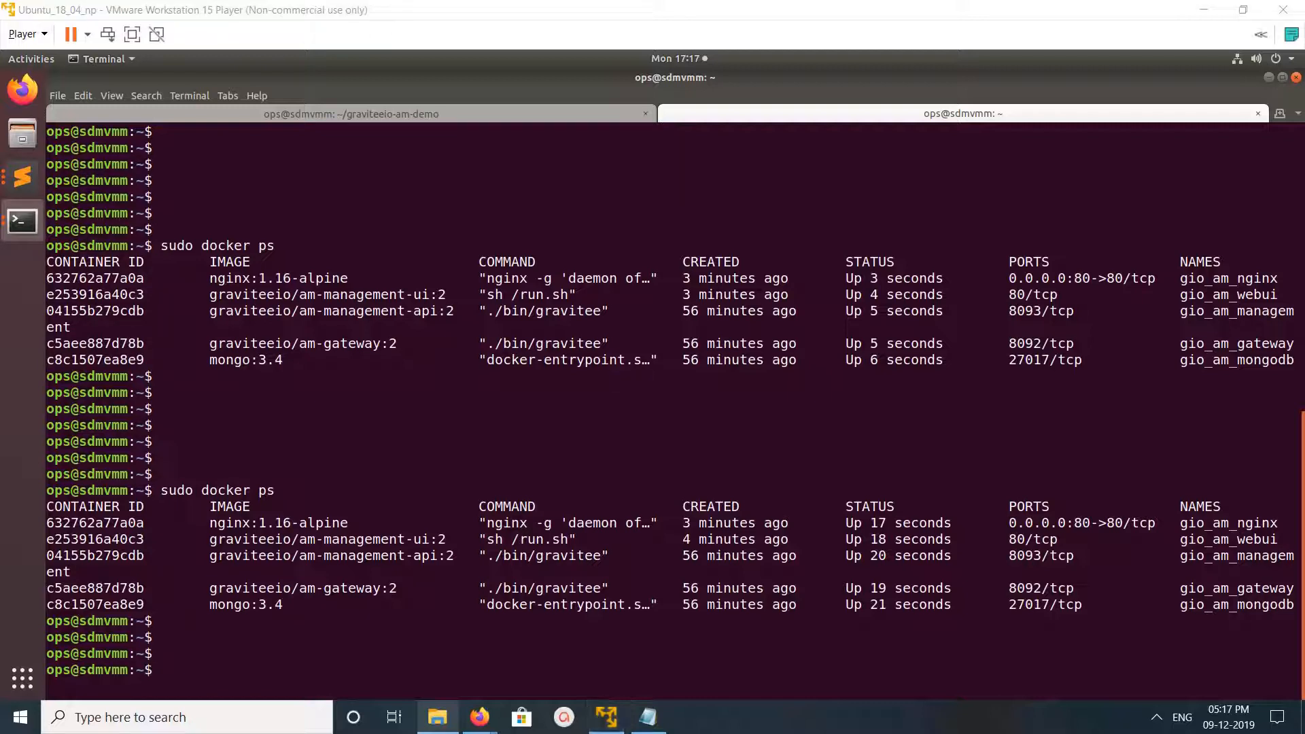
Step: Sign in to the AM admin console as admin, declining Firefox's save-login prompt
click(478, 716)
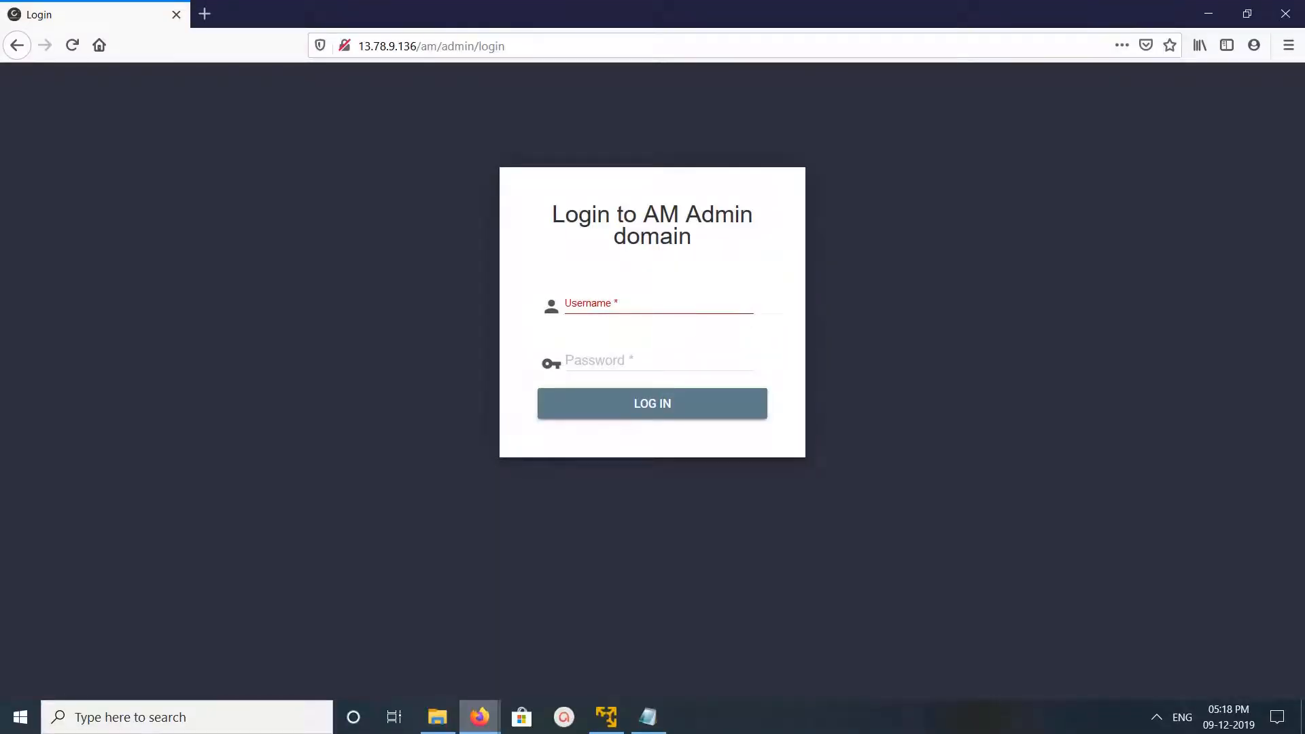
click(657, 304)
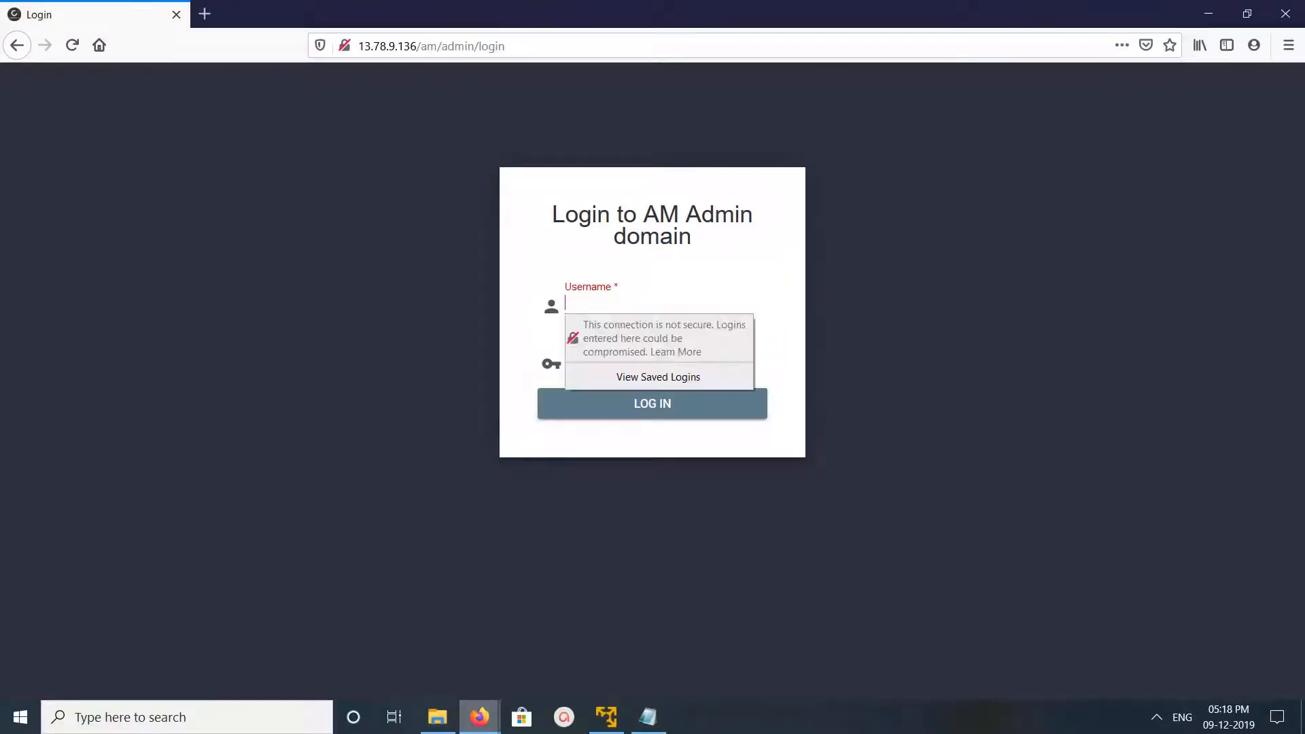
text(admin)
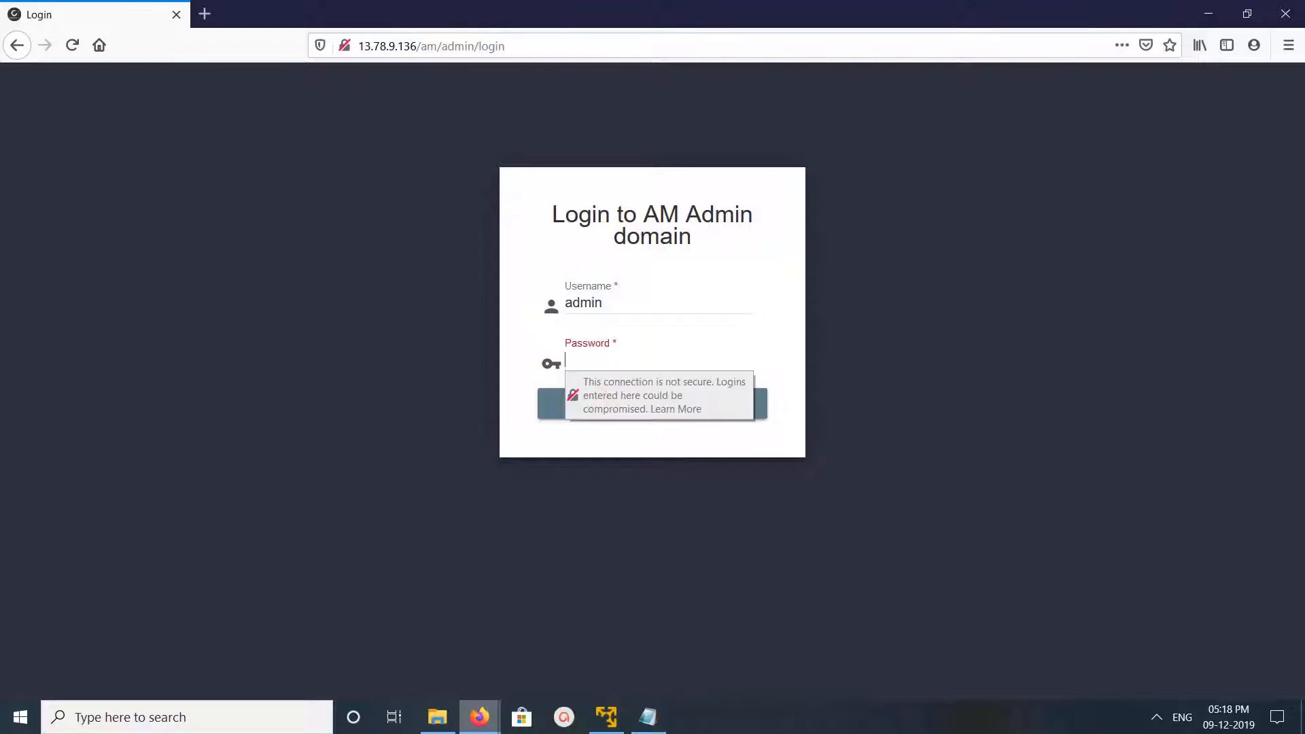
click(657, 361)
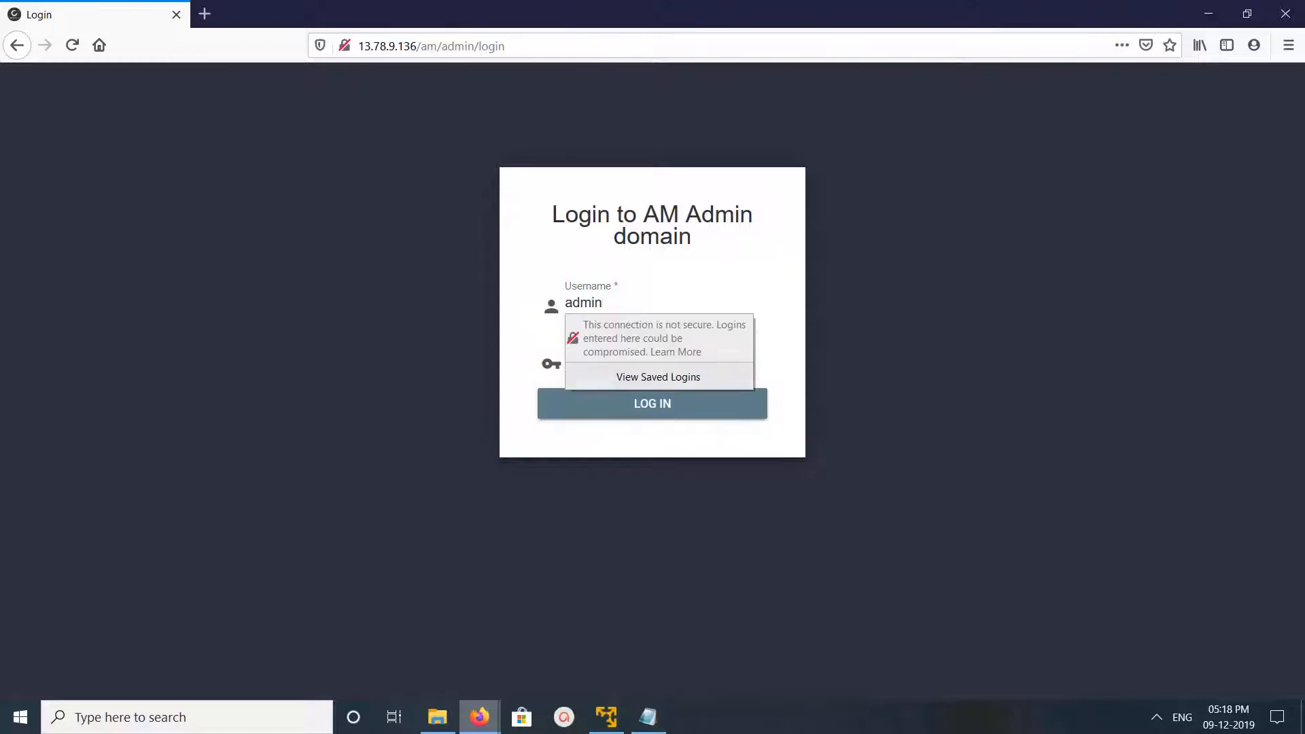
click(652, 403)
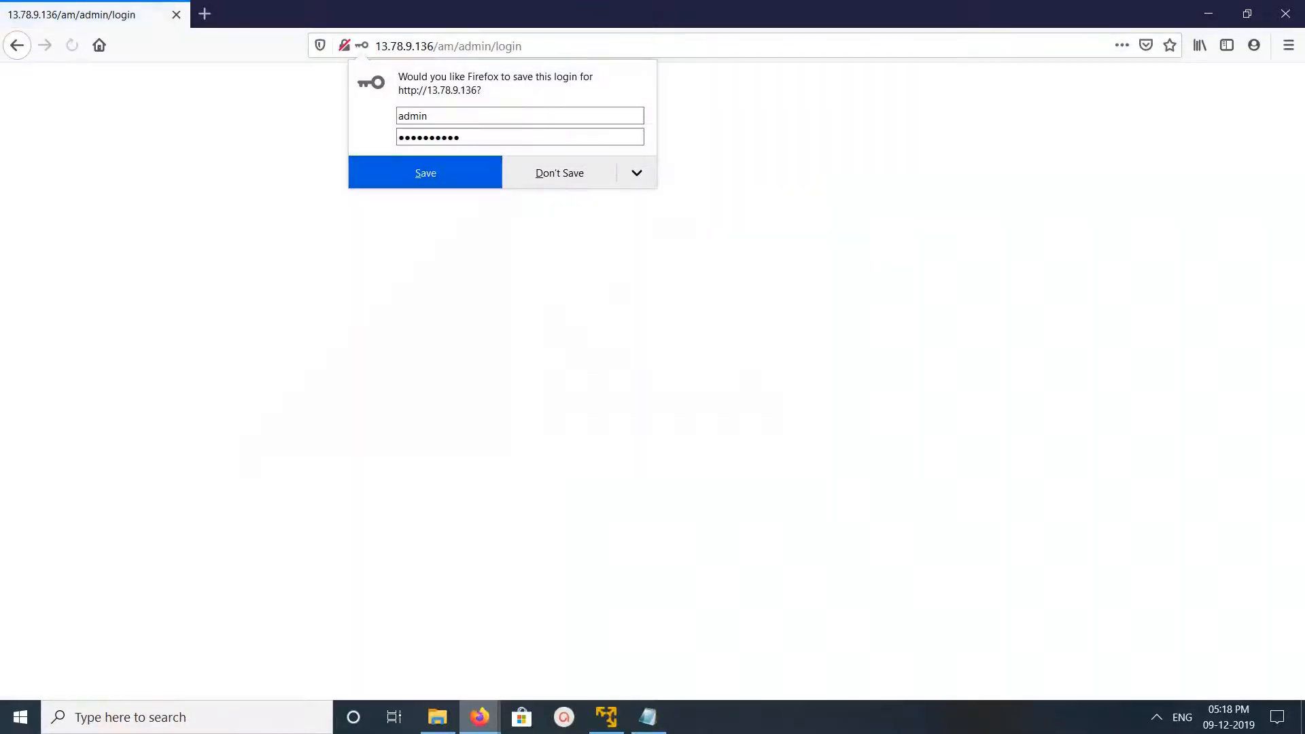
click(424, 172)
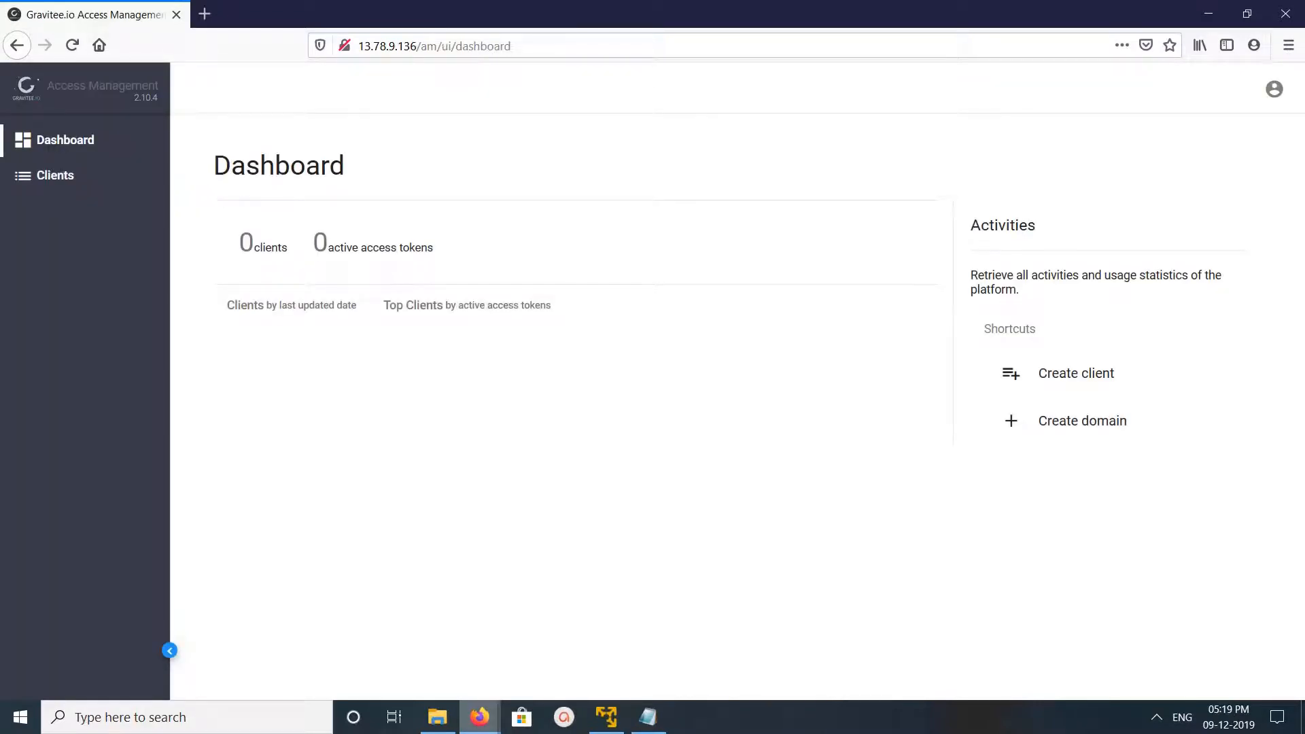
click(55, 175)
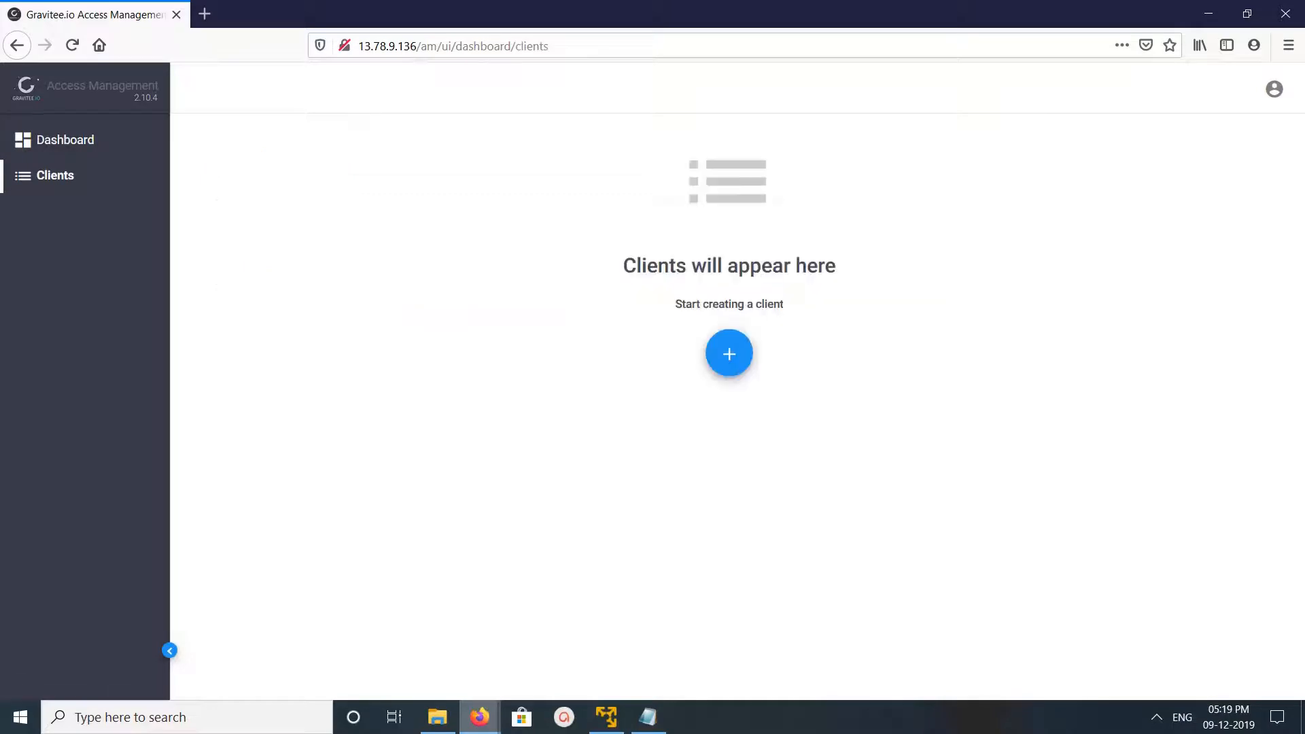
click(64, 138)
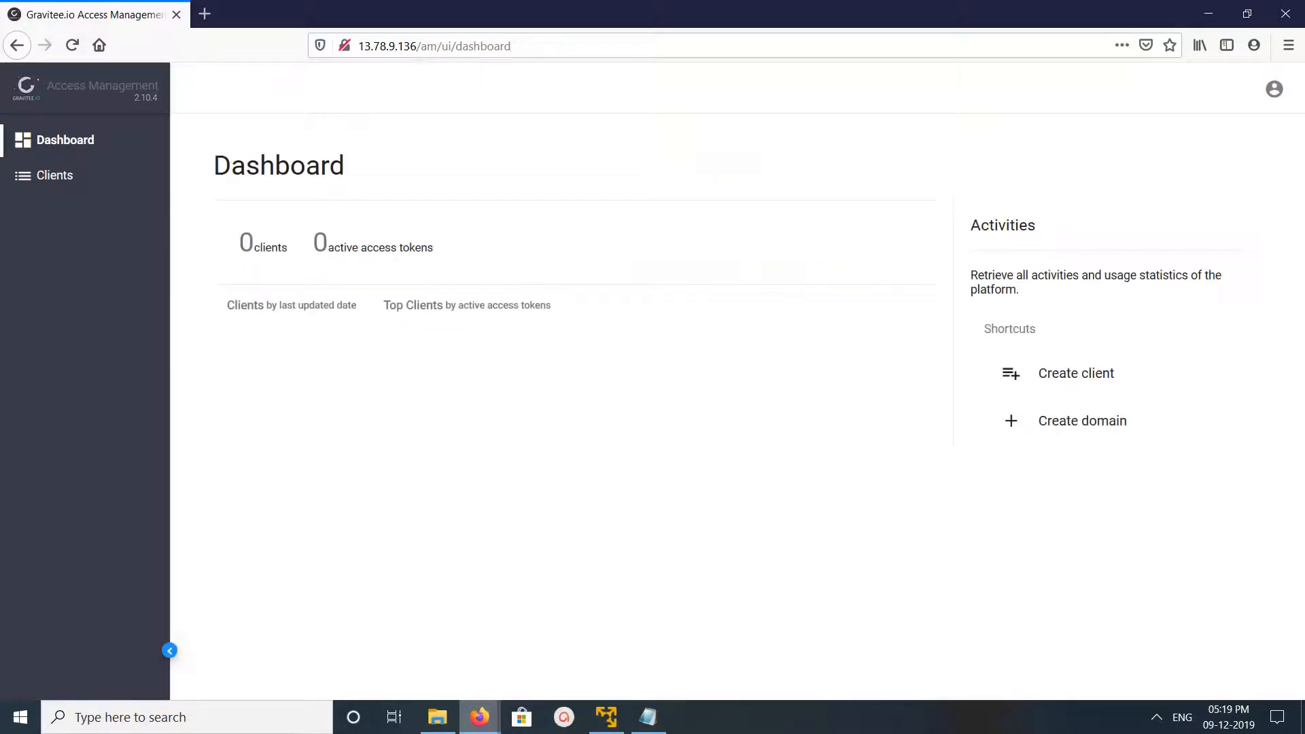
mouse_move(1082, 420)
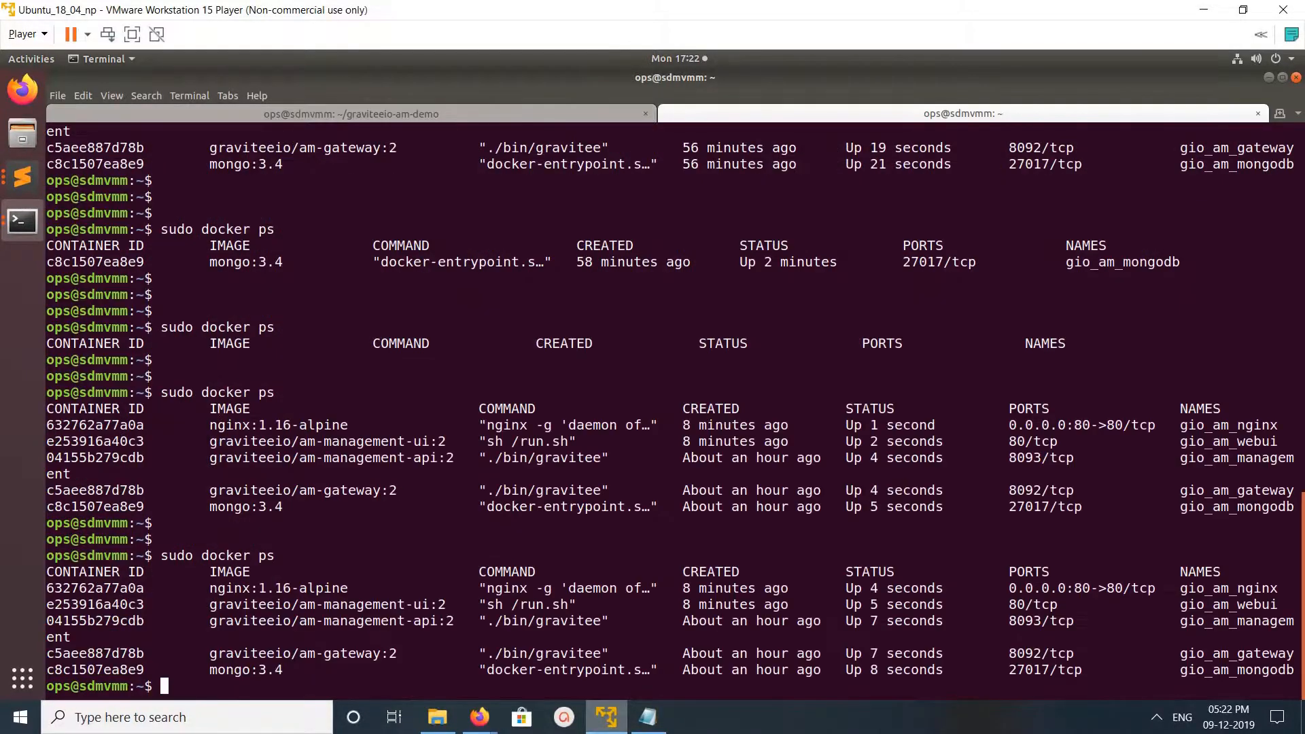
Step: Return to the project session showing docker-compose up -d with all five containers started
scroll(down, 3)
text(sudo docker ps)
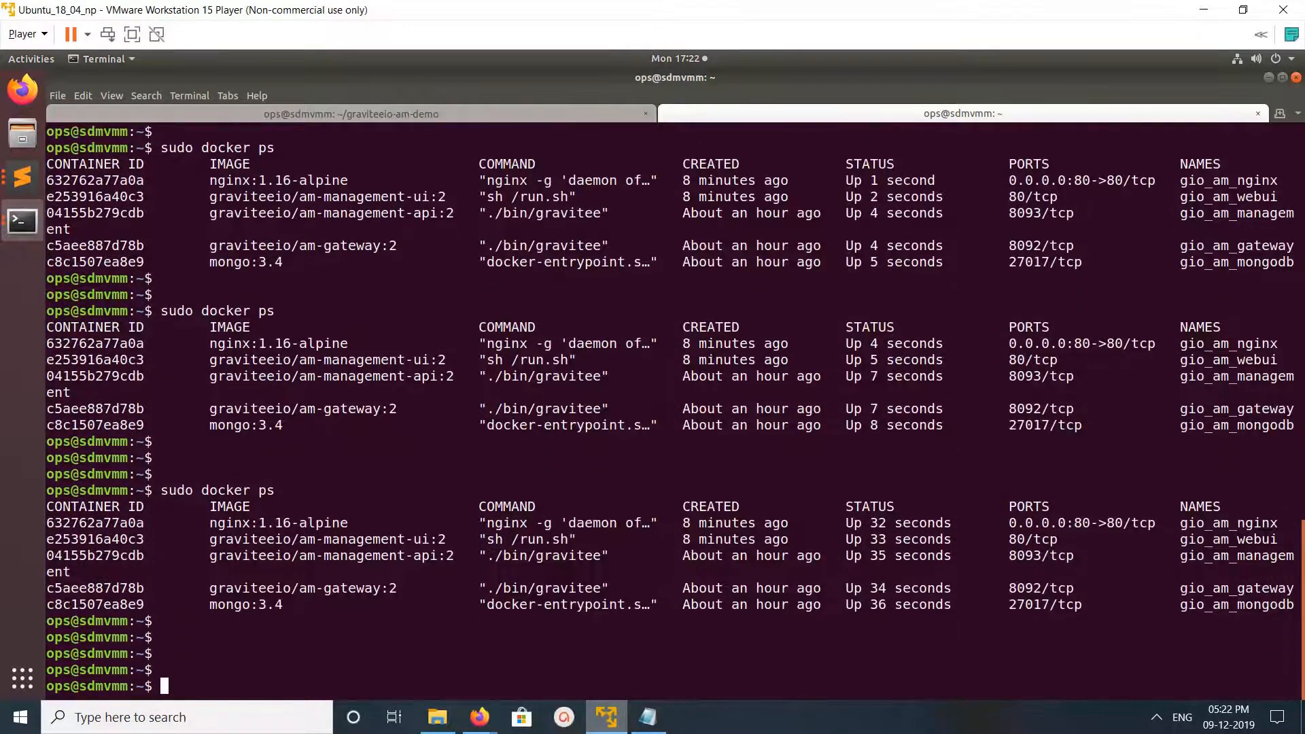
click(349, 114)
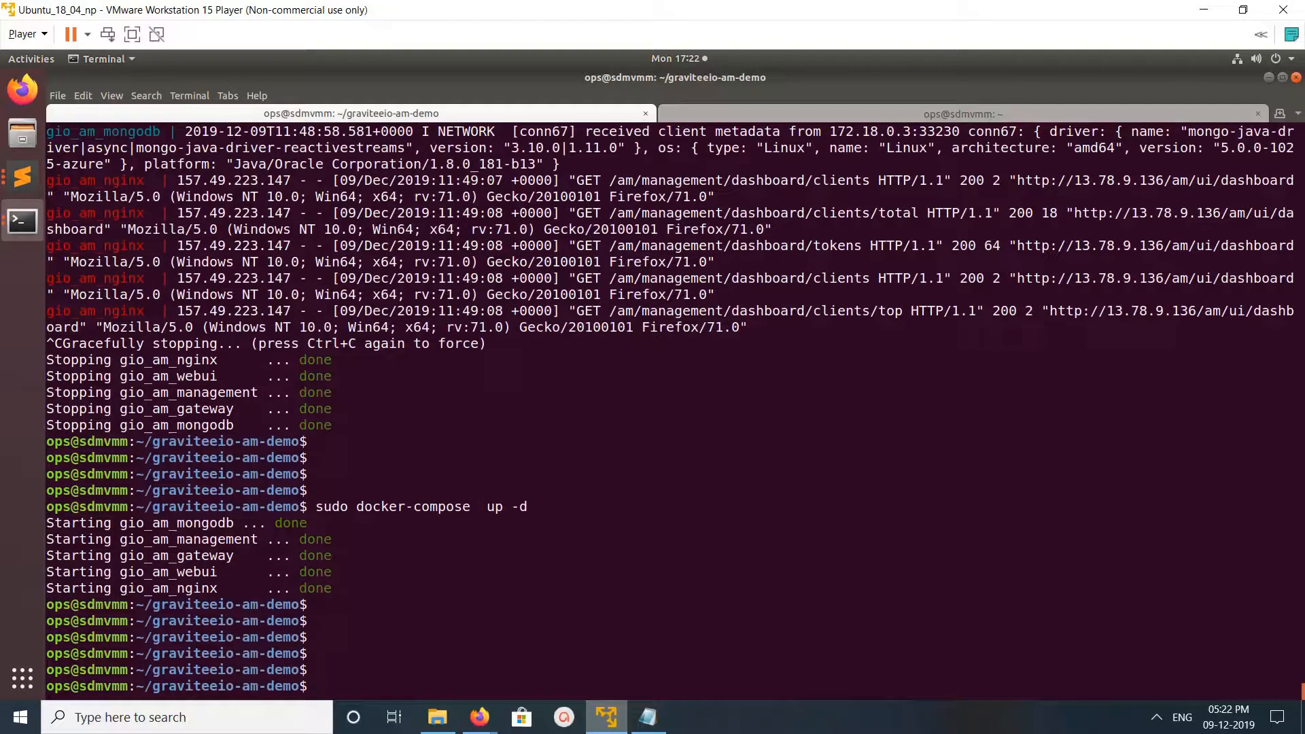
scroll(up, 3)
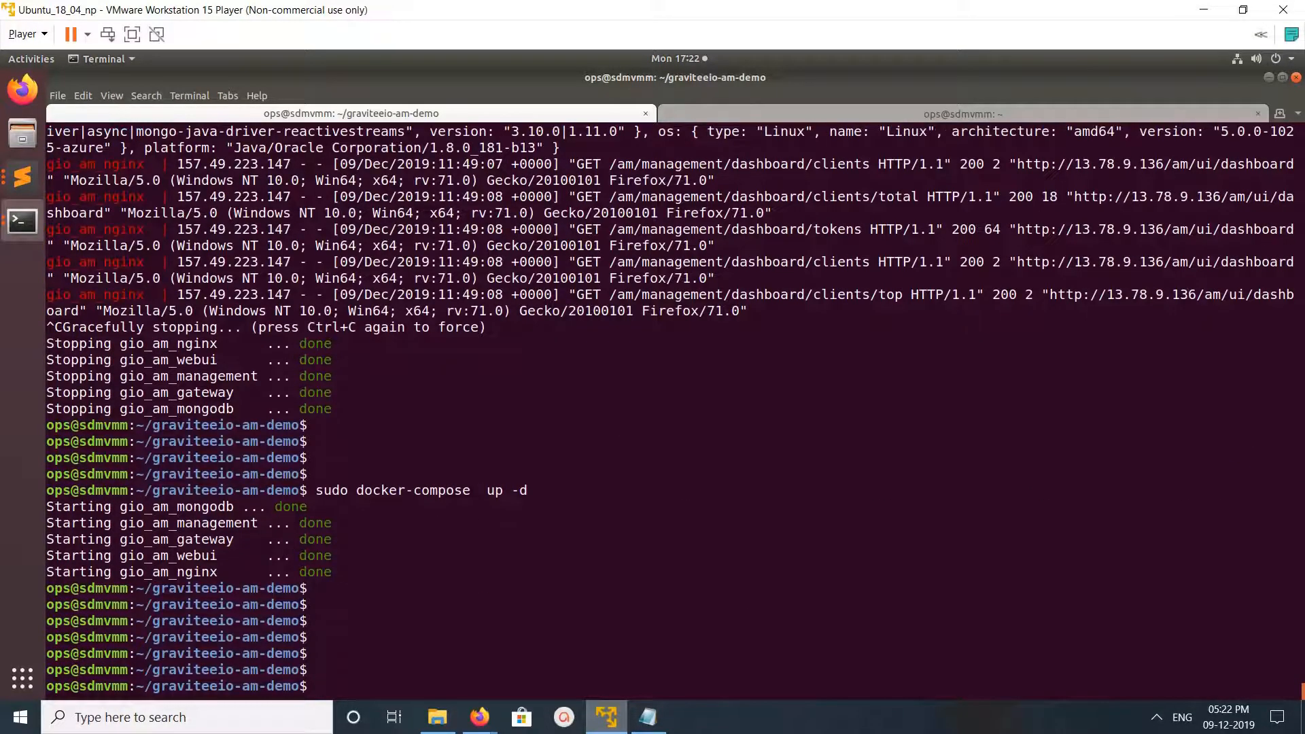